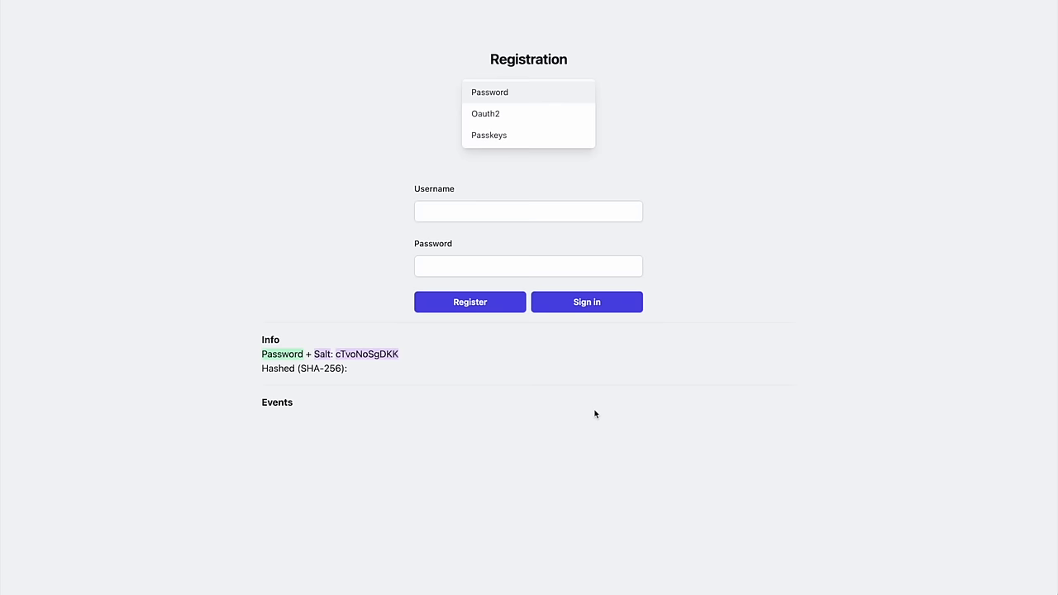
pyautogui.moveTo(659, 174)
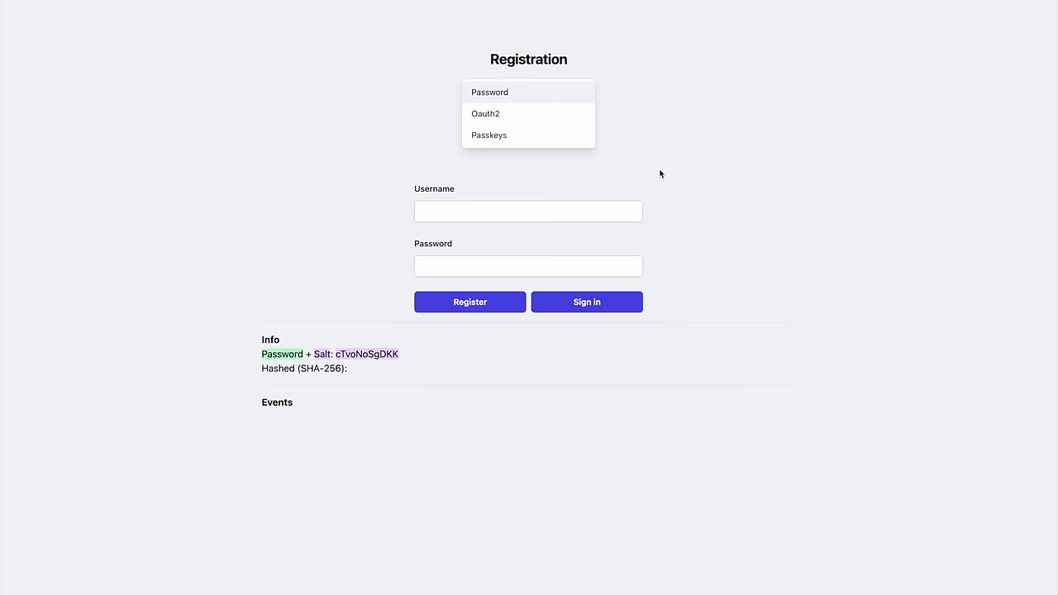
pyautogui.write('username')
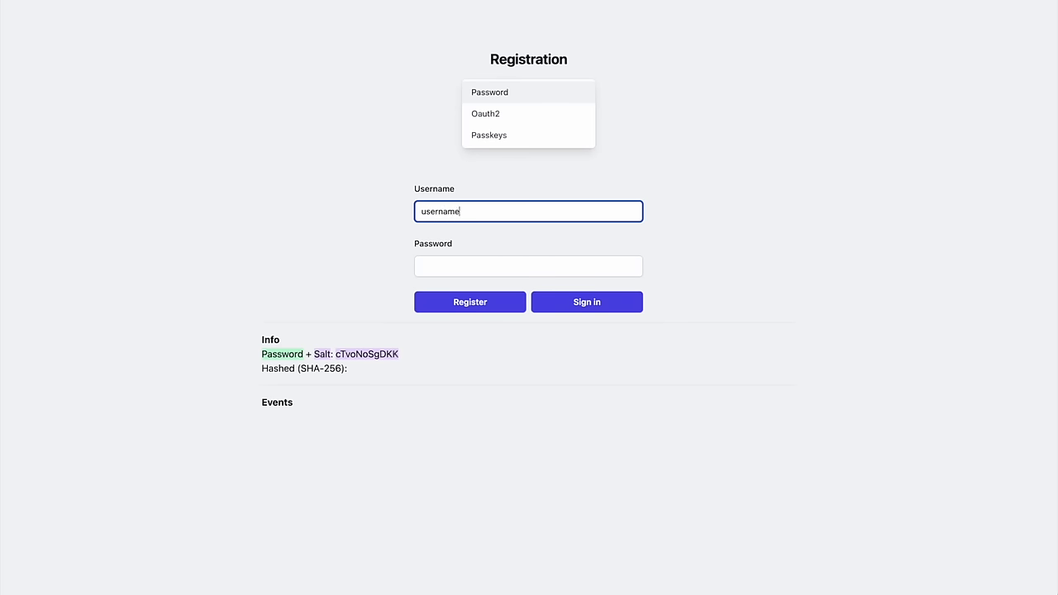
pyautogui.click(528, 265)
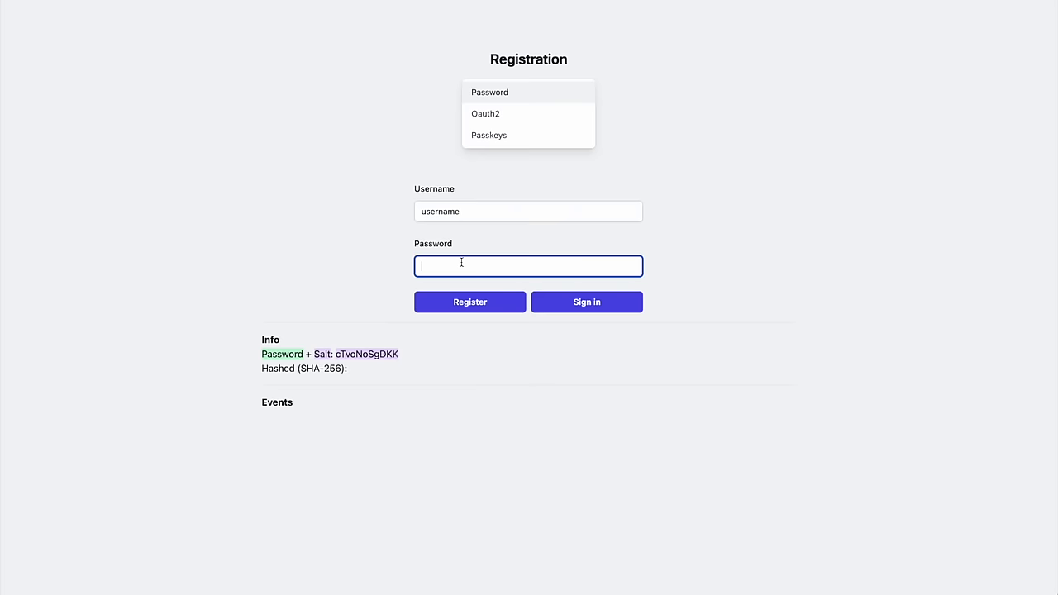
pyautogui.write('password')
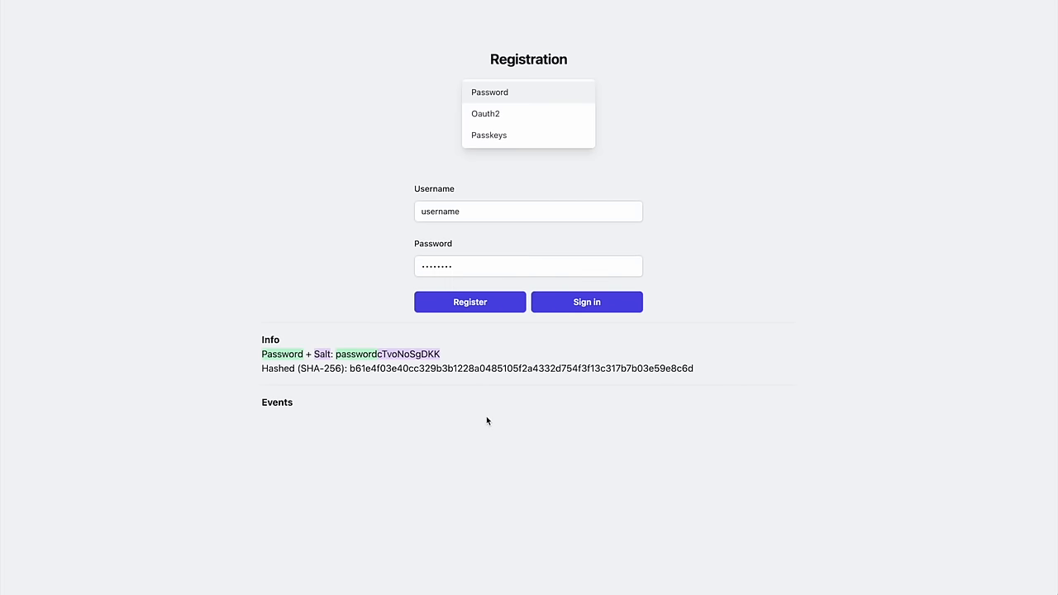
pyautogui.click(469, 302)
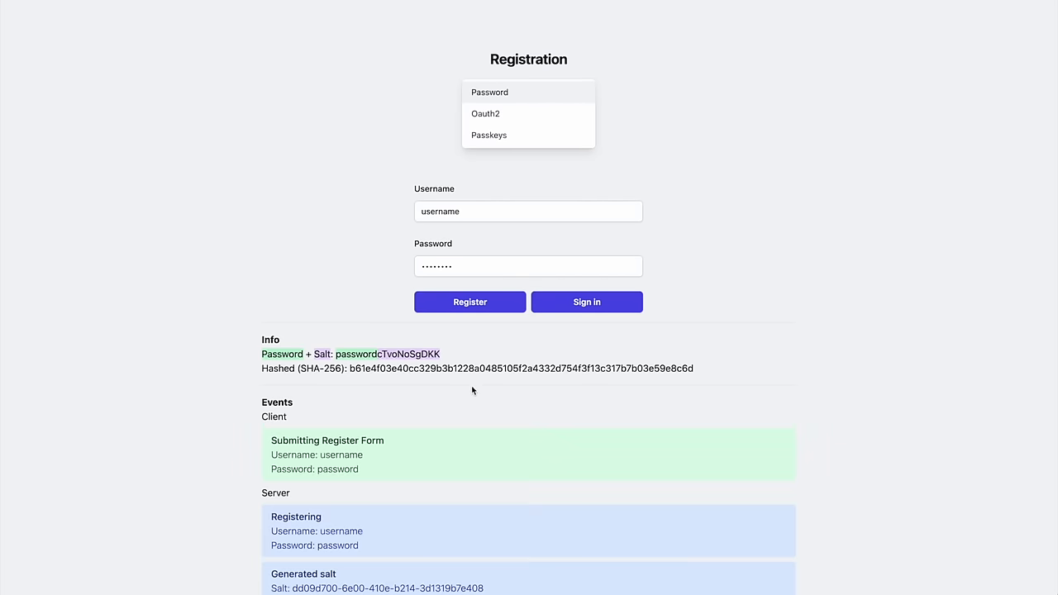
pyautogui.scroll(-3)
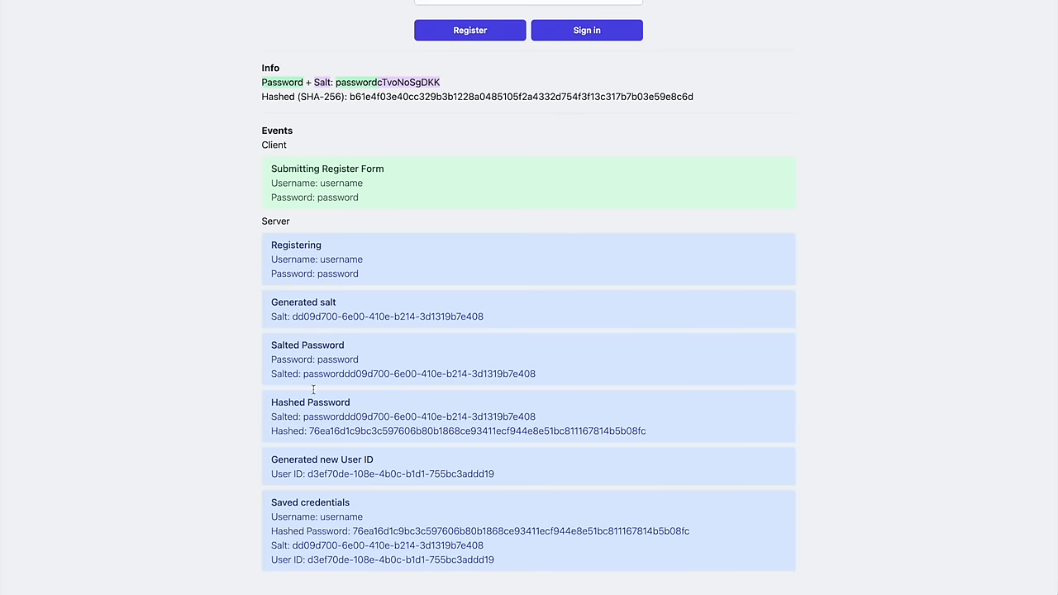
pyautogui.moveTo(343, 141)
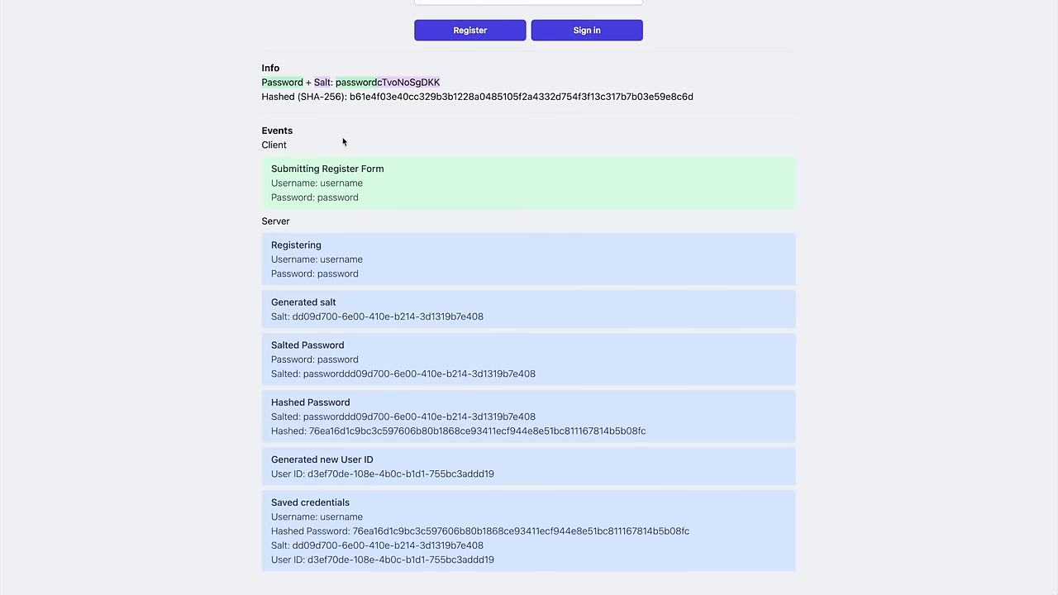
pyautogui.moveTo(312, 295)
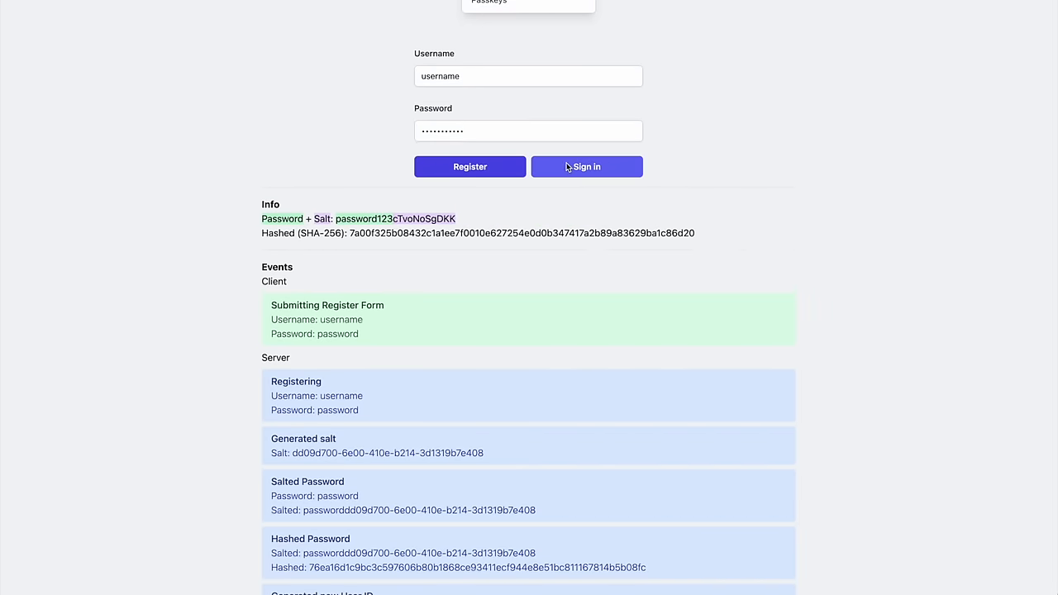
pyautogui.click(586, 166)
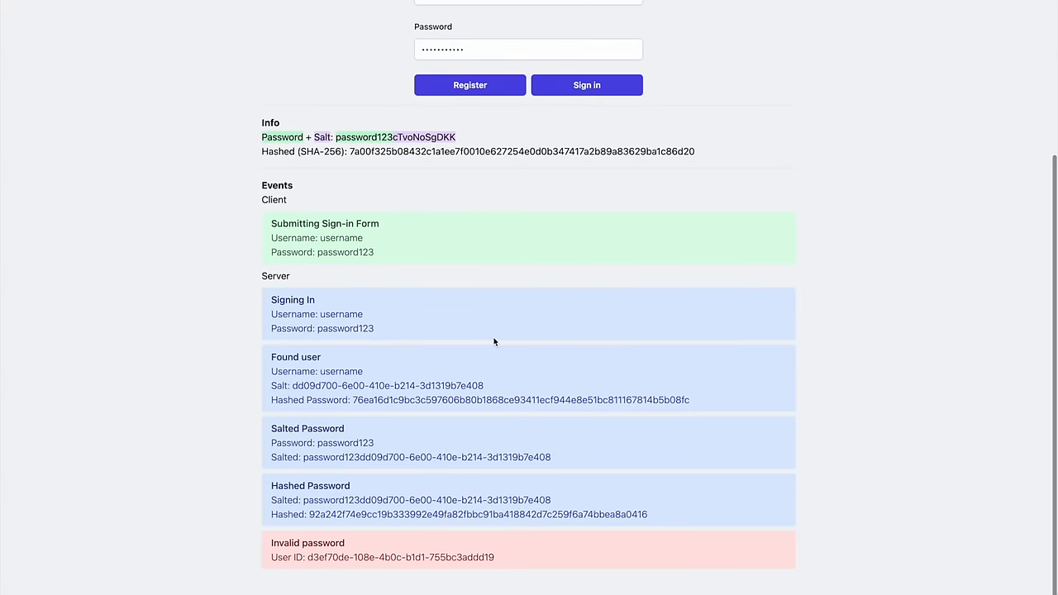
pyautogui.scroll(-3)
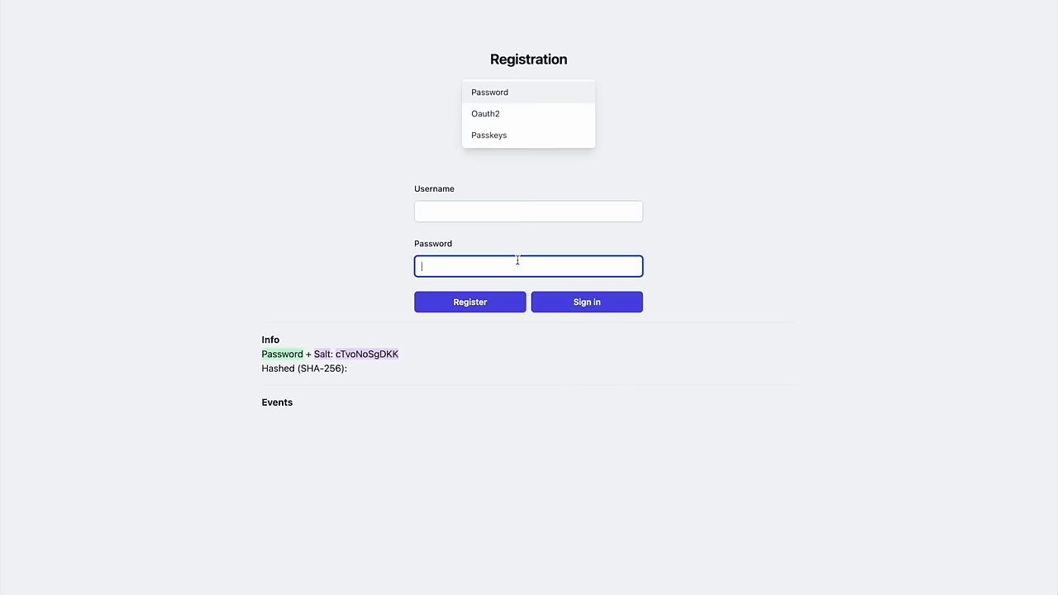
# - Enter 'password' in the Password field to show its salted SHA-256 hash
pyautogui.write('password')
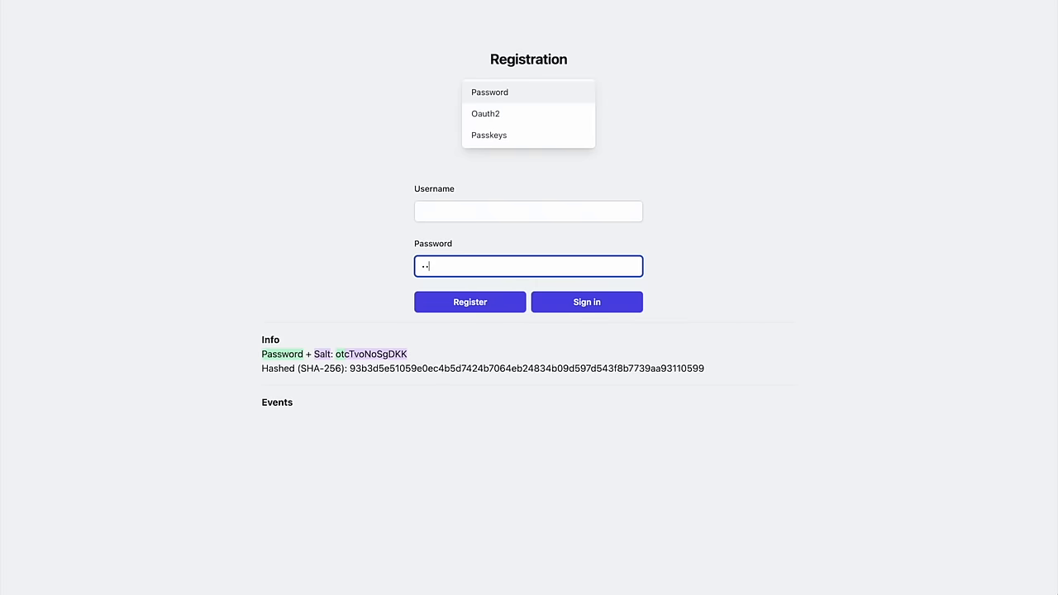
pyautogui.write('her')
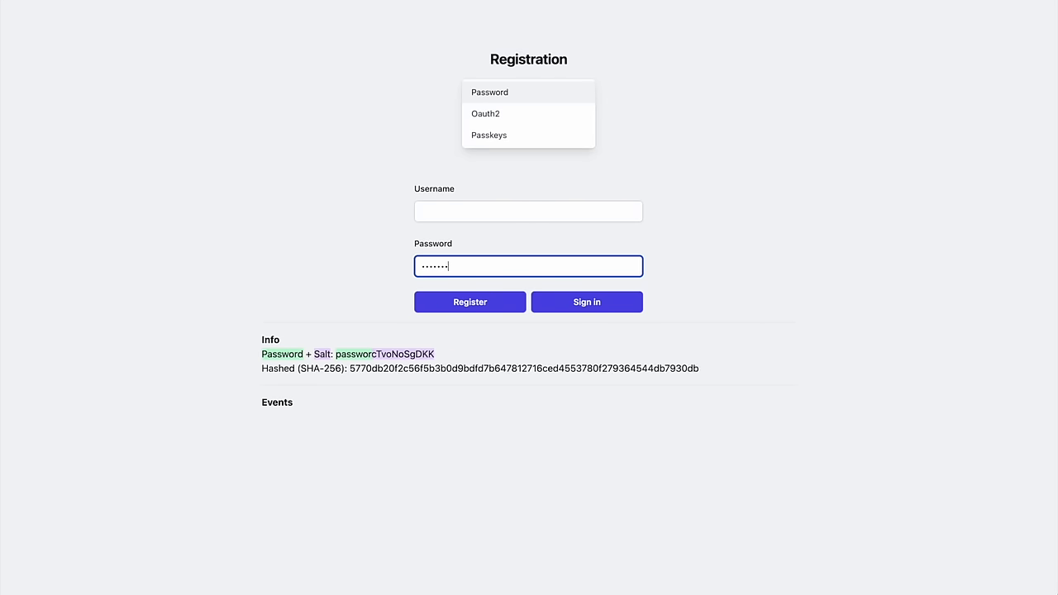
pyautogui.write('x')
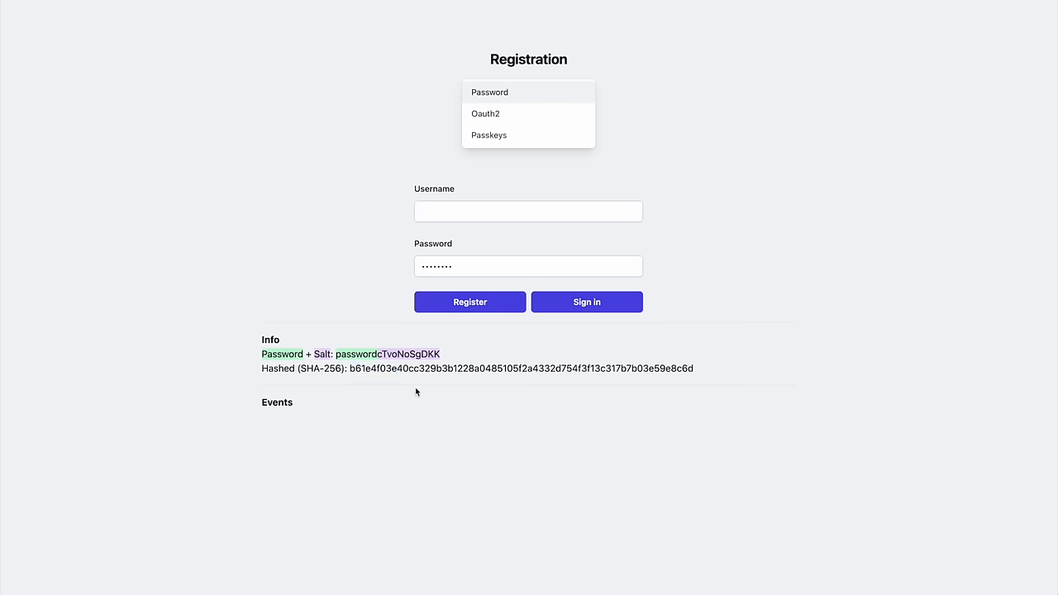
pyautogui.moveTo(417, 394)
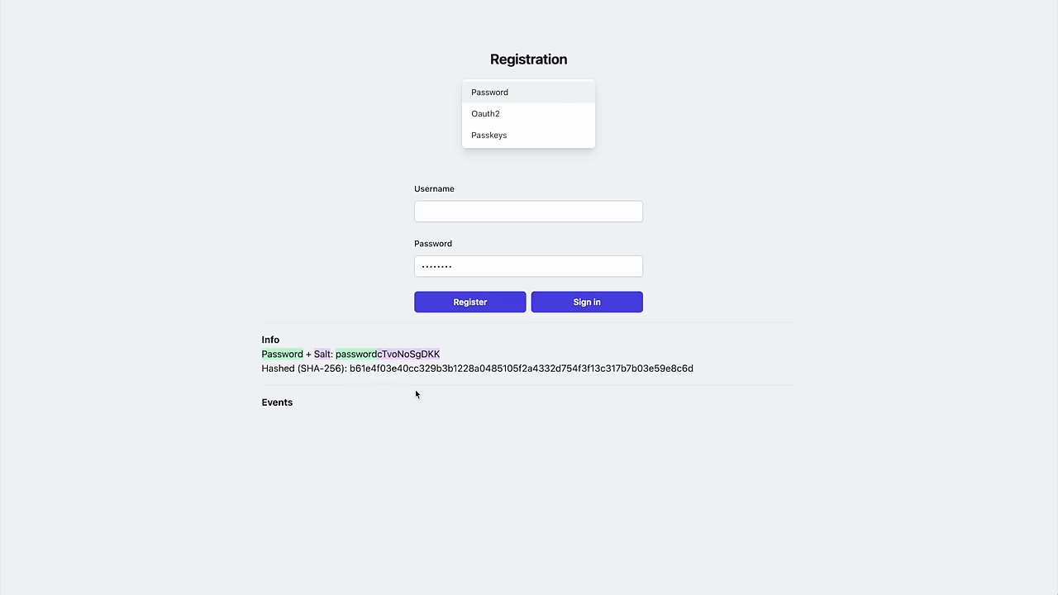
pyautogui.moveTo(400, 394)
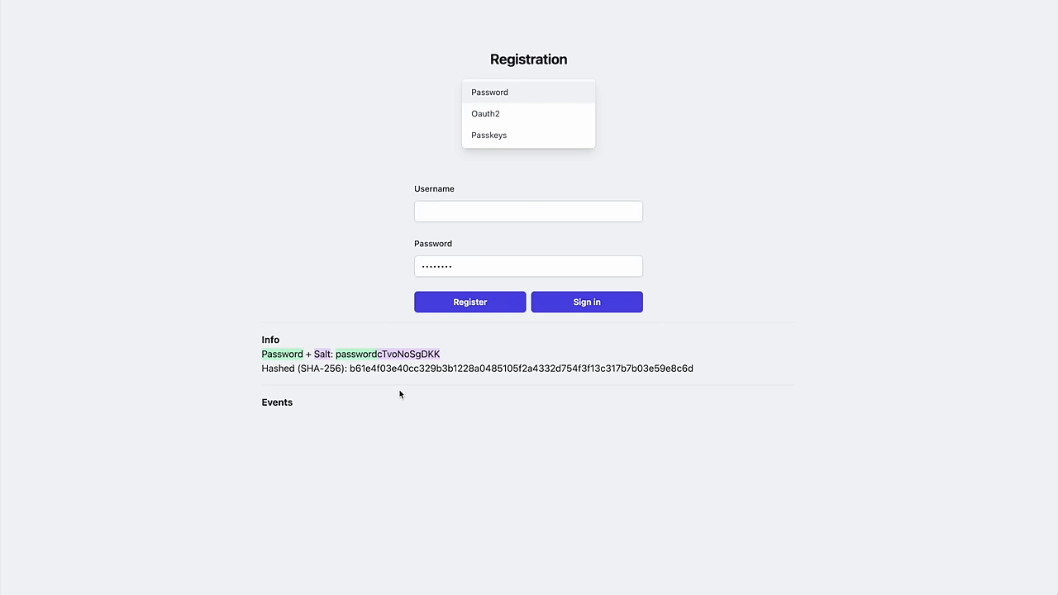
pyautogui.moveTo(403, 365)
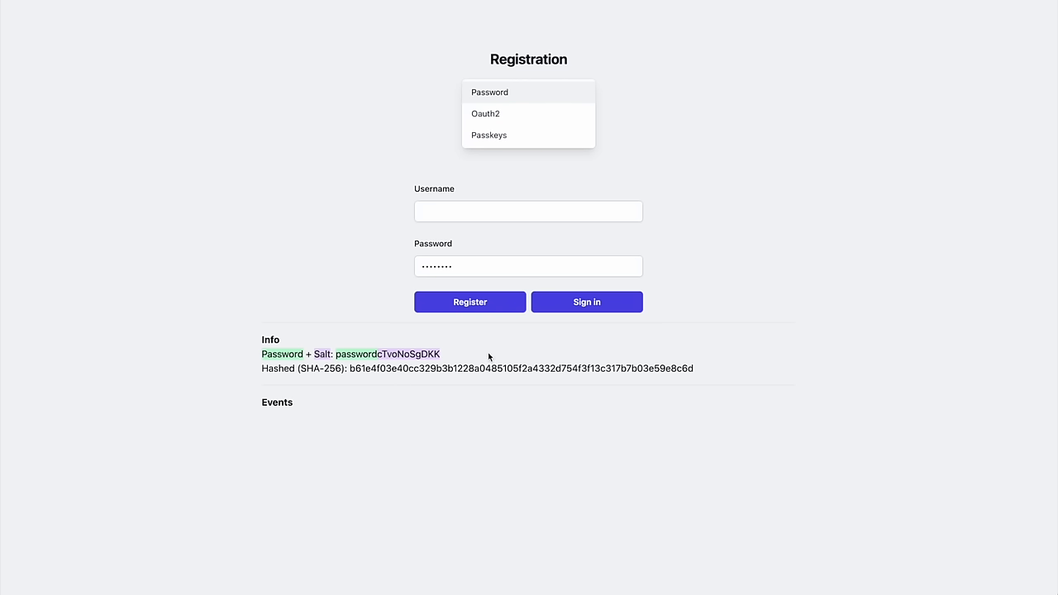
pyautogui.moveTo(241, 363)
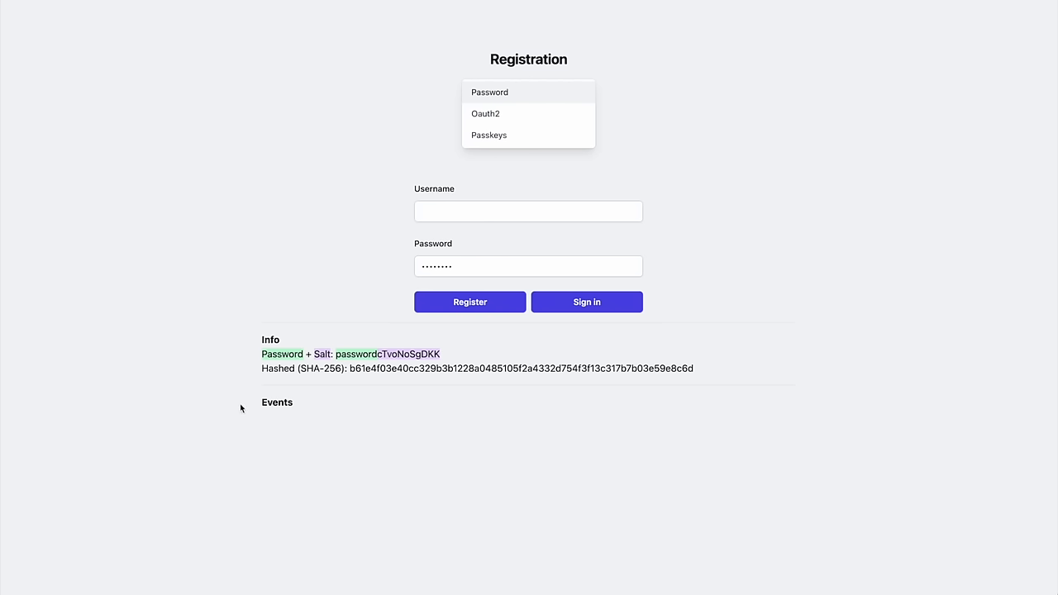
pyautogui.moveTo(244, 411)
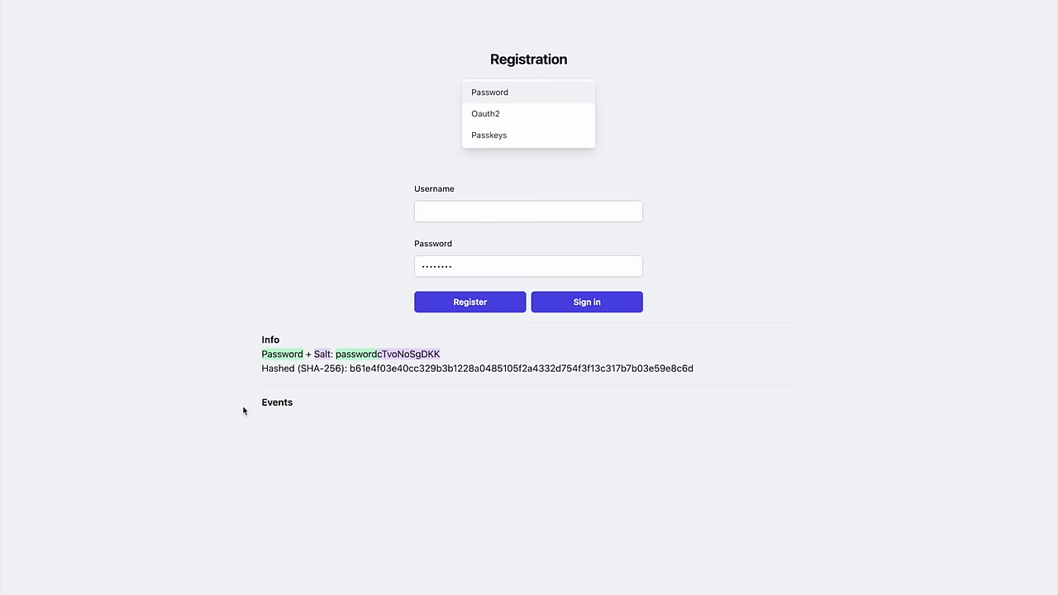
pyautogui.click(470, 302)
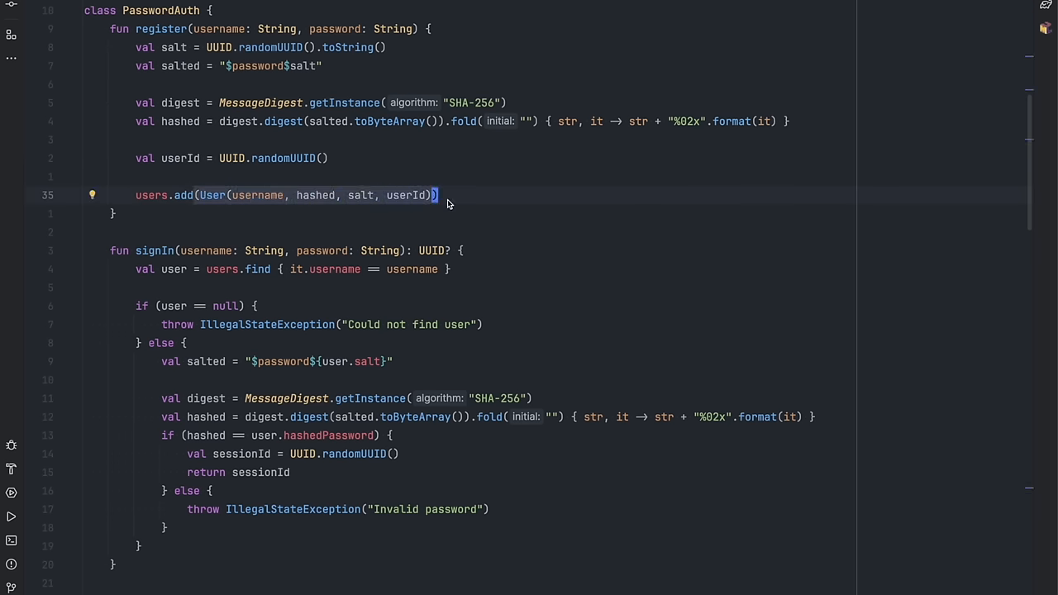
pyautogui.moveTo(157, 279)
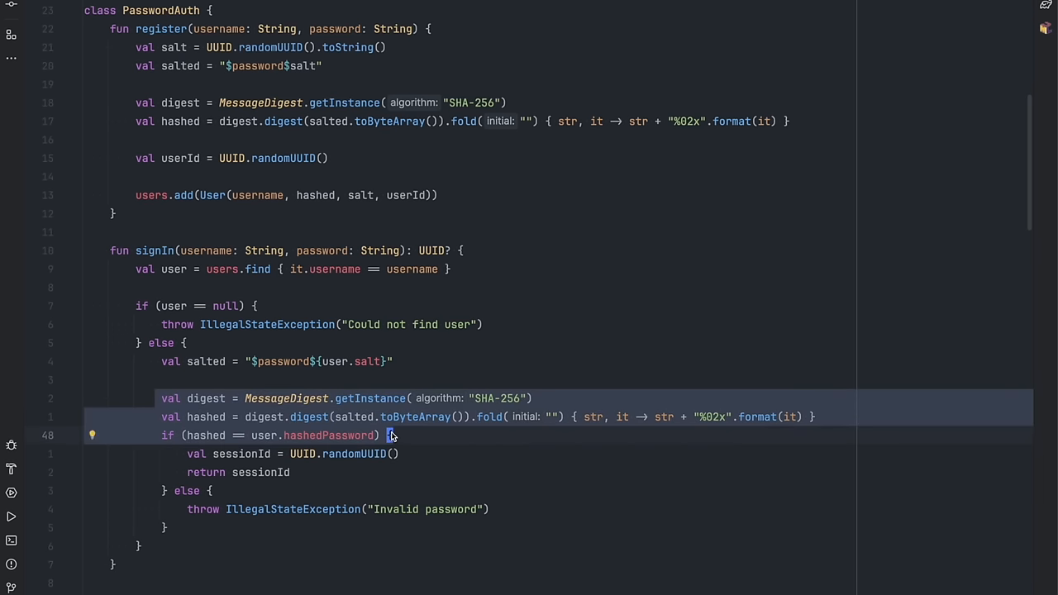
pyautogui.moveTo(200, 461)
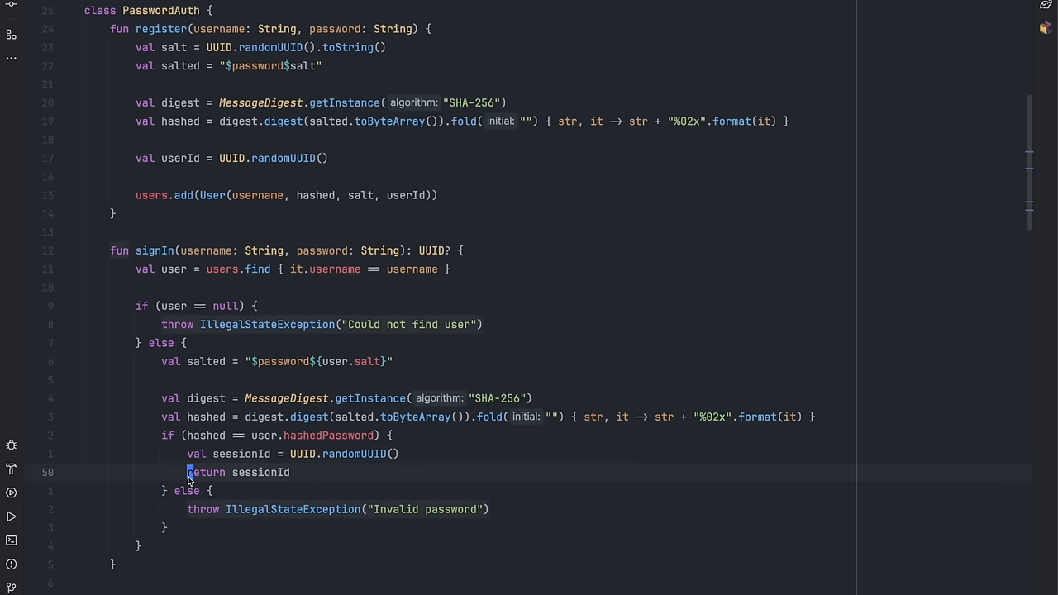
pyautogui.moveTo(273, 472)
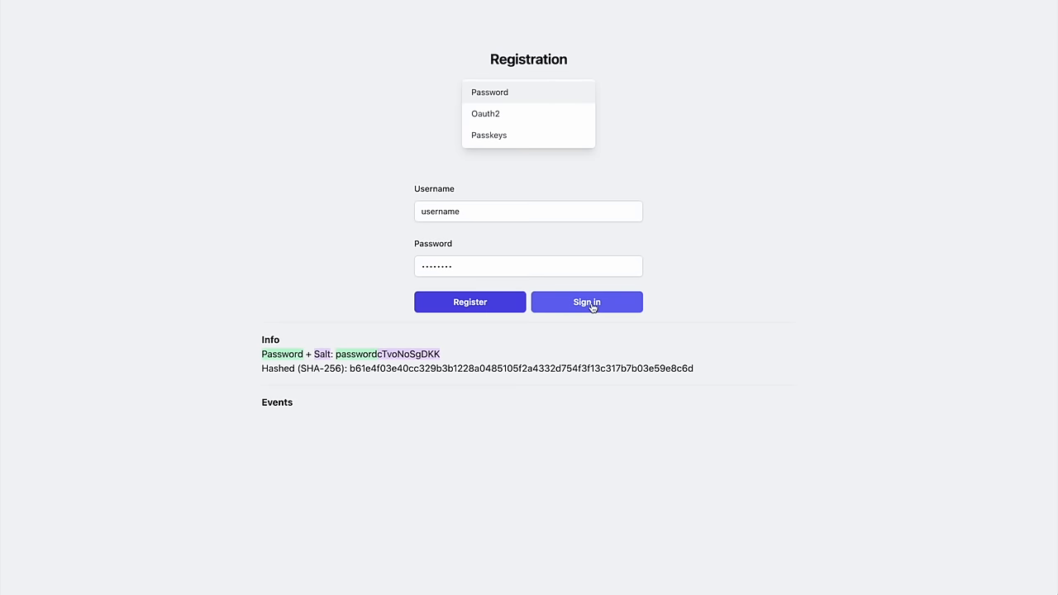
pyautogui.click(586, 301)
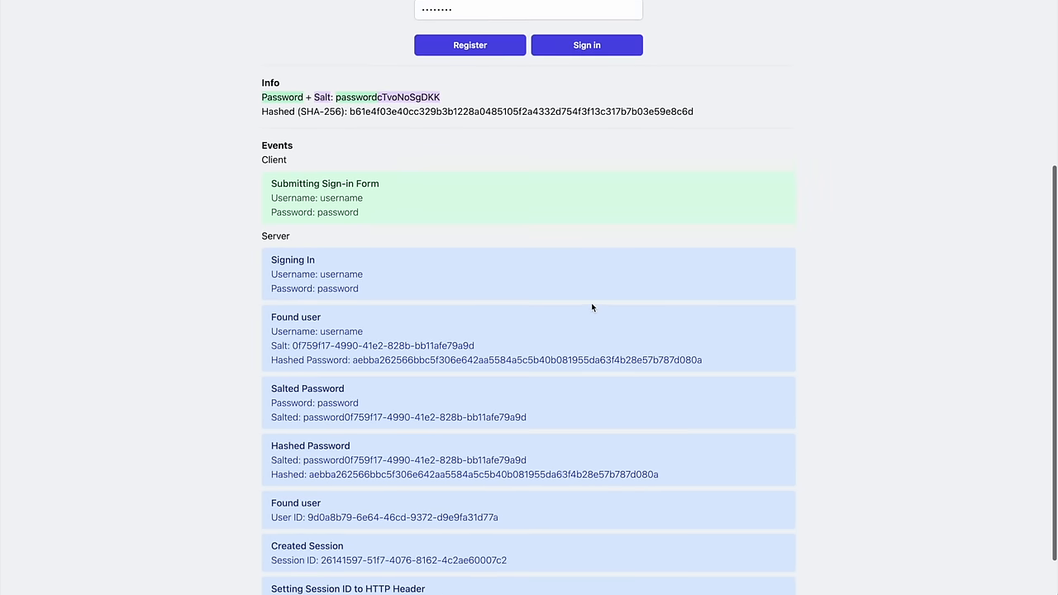
pyautogui.scroll(-3)
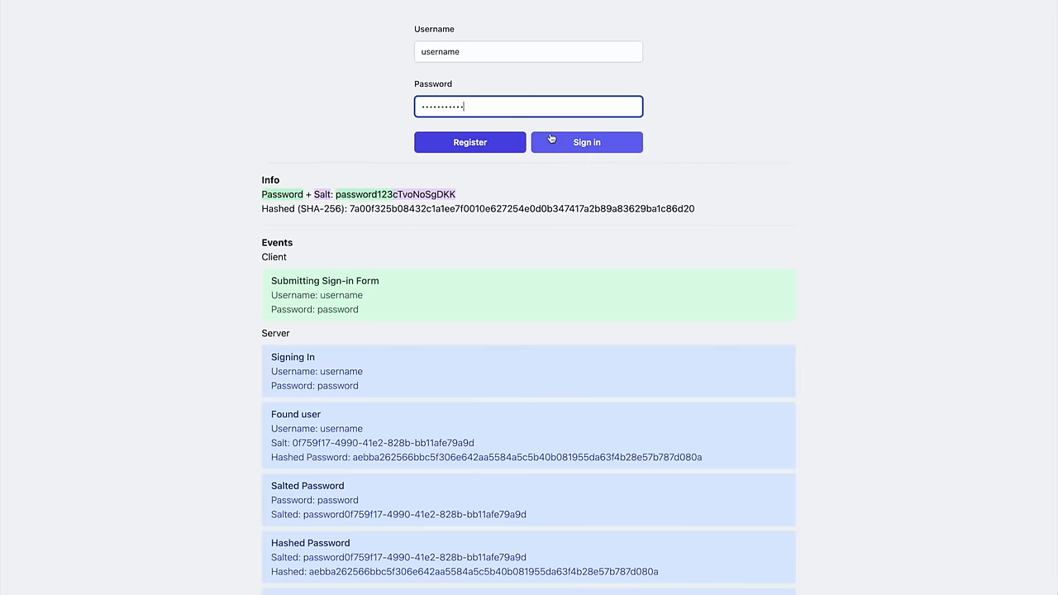
pyautogui.click(586, 141)
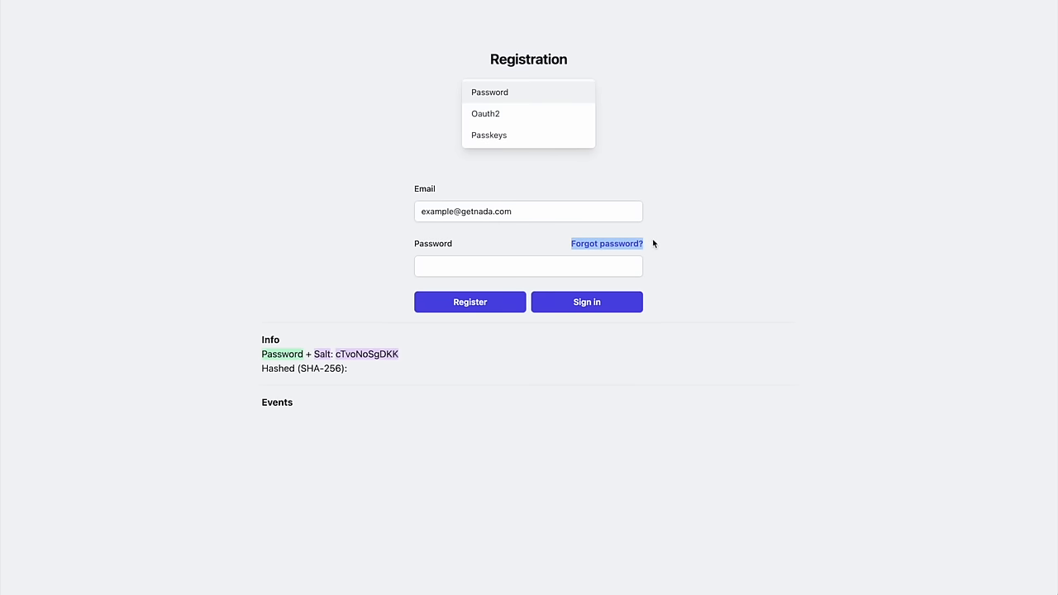
pyautogui.click(605, 243)
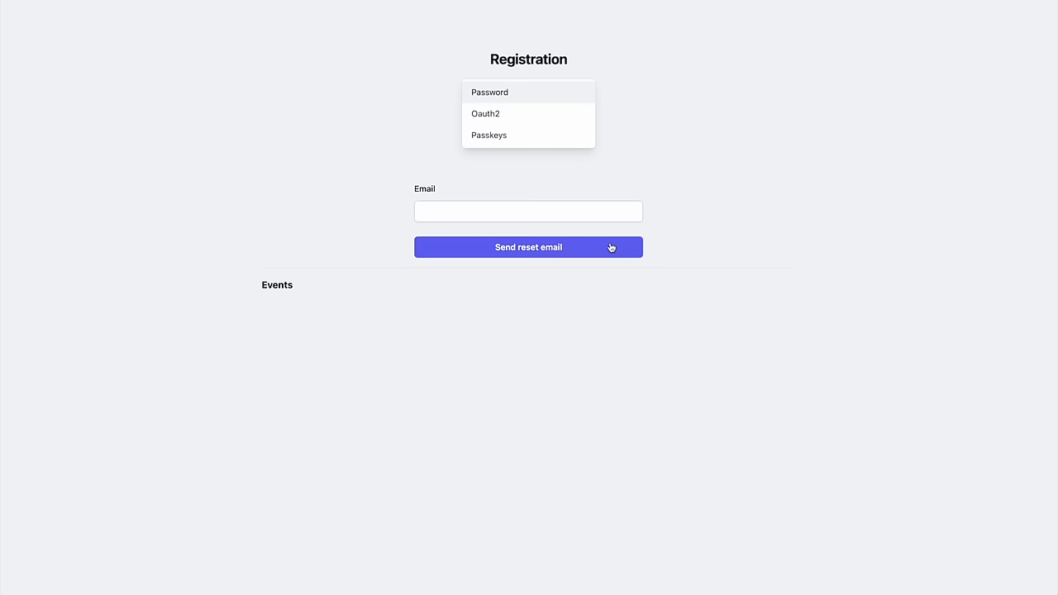
pyautogui.click(528, 246)
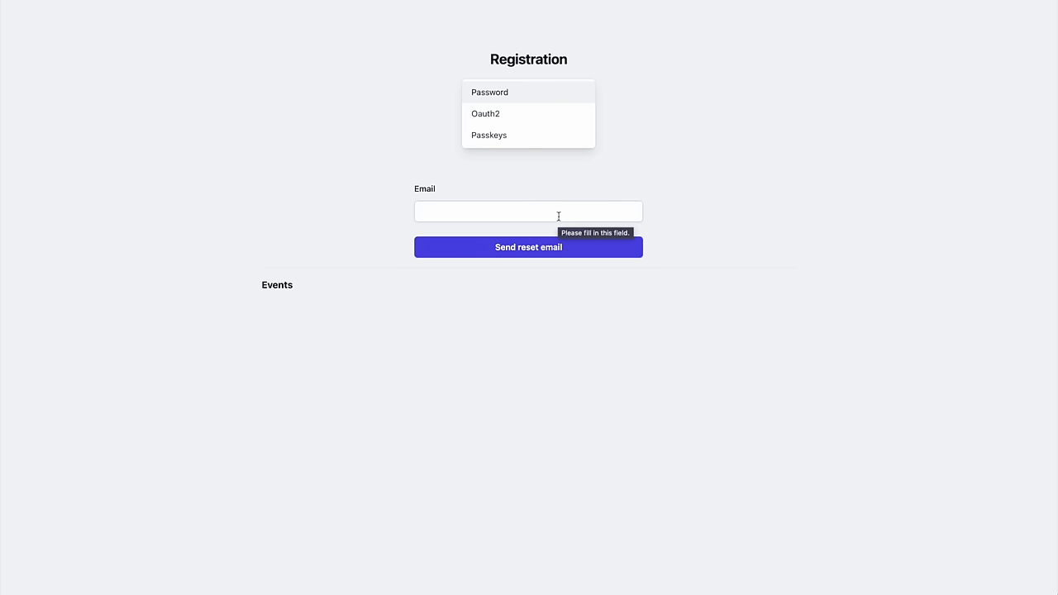
pyautogui.write('example@getnada.com')
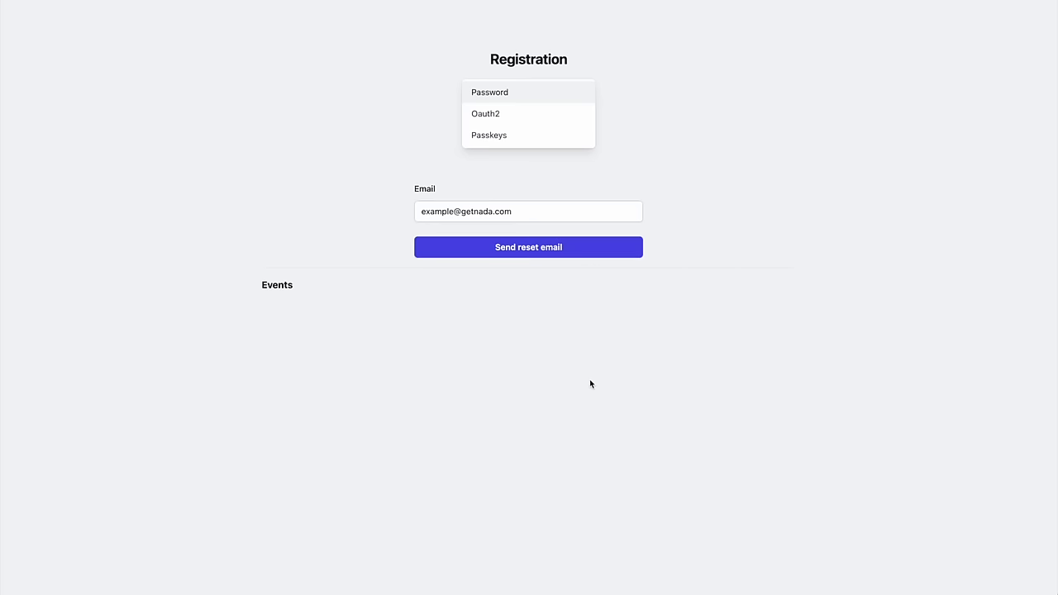
pyautogui.click(528, 247)
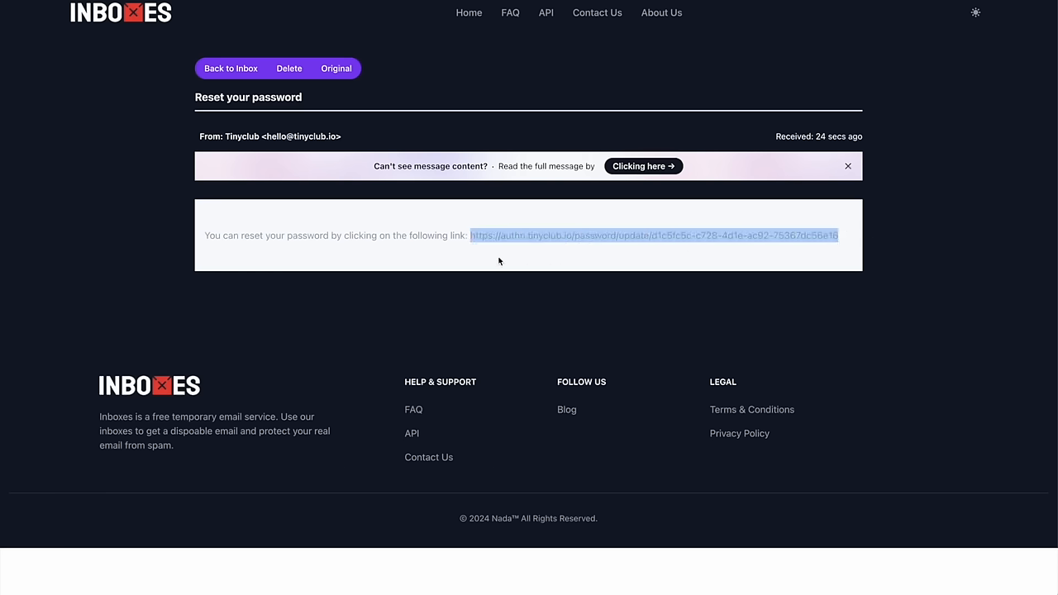
pyautogui.click(653, 235)
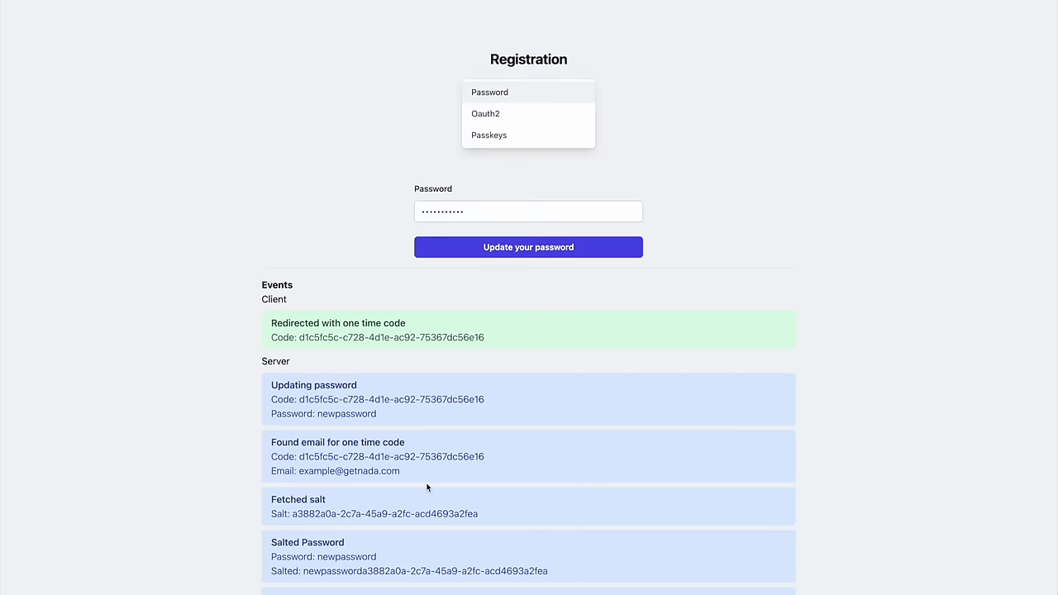
pyautogui.scroll(-3)
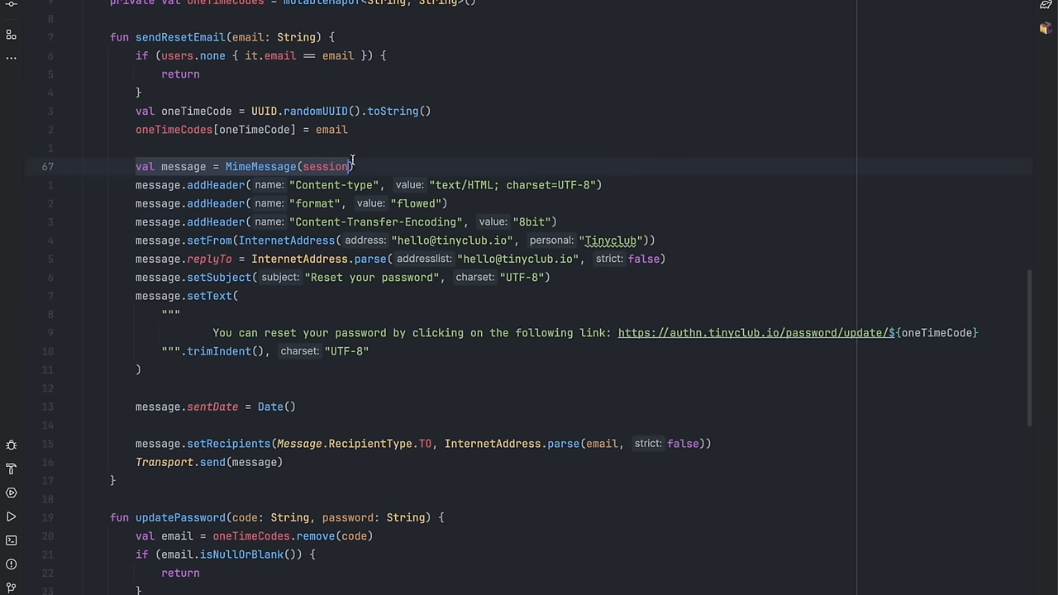
pyautogui.click(354, 166)
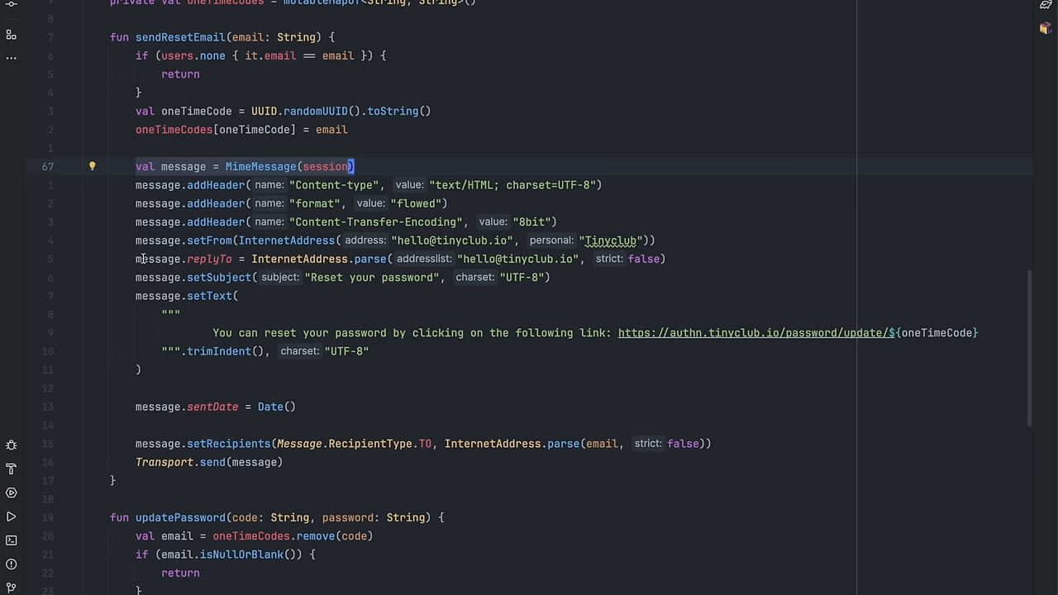
pyautogui.moveTo(125, 313)
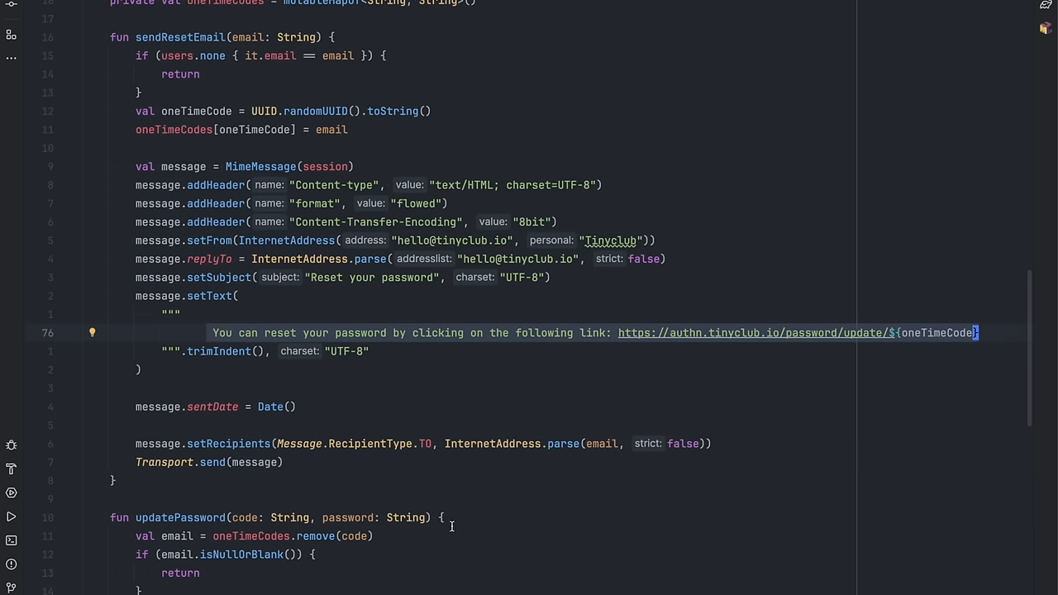
pyautogui.scroll(-3)
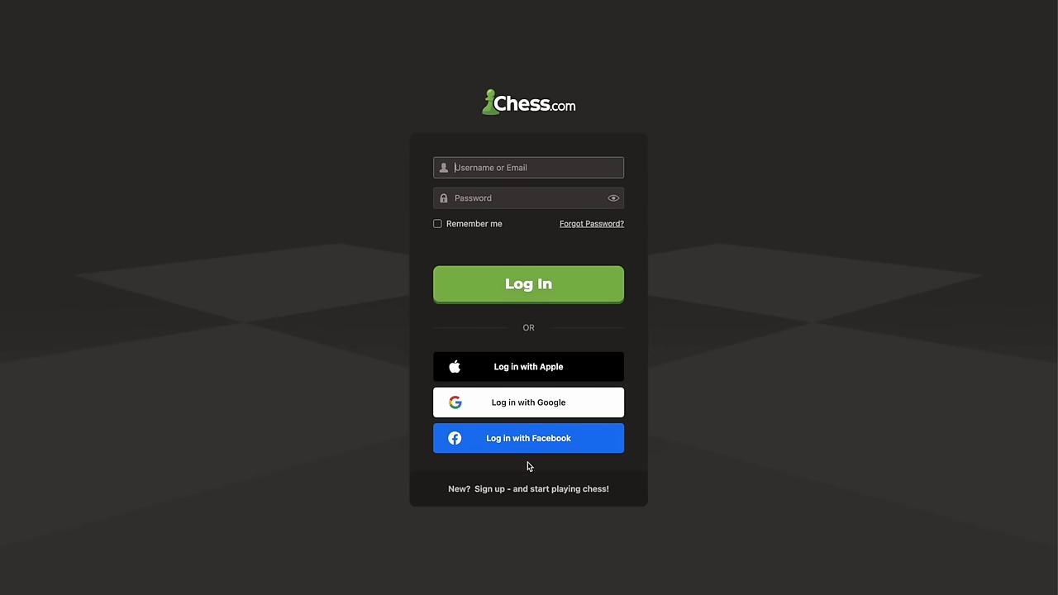
pyautogui.moveTo(491, 381)
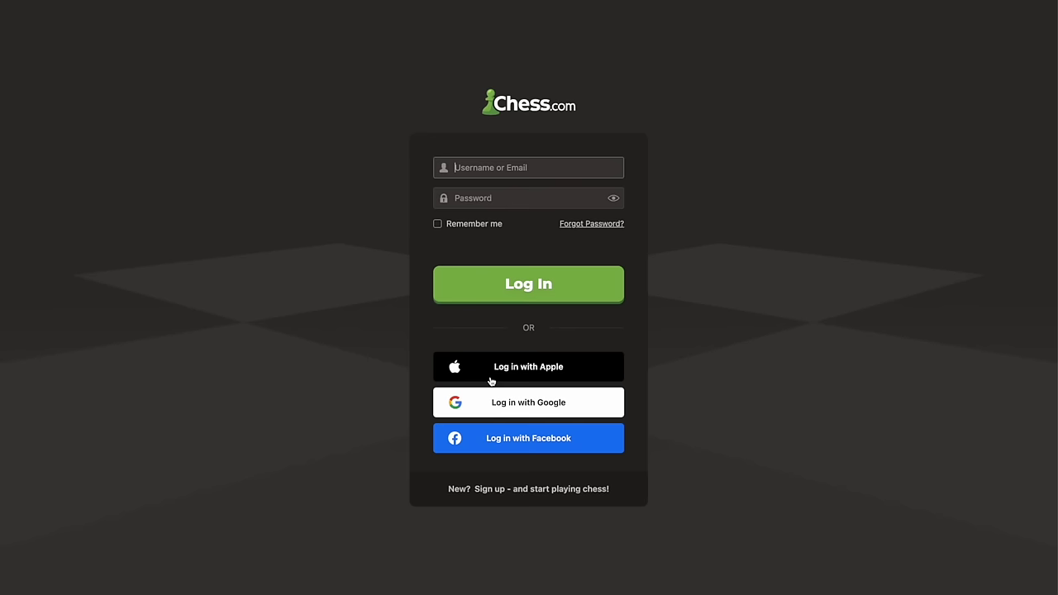
pyautogui.moveTo(917, 177)
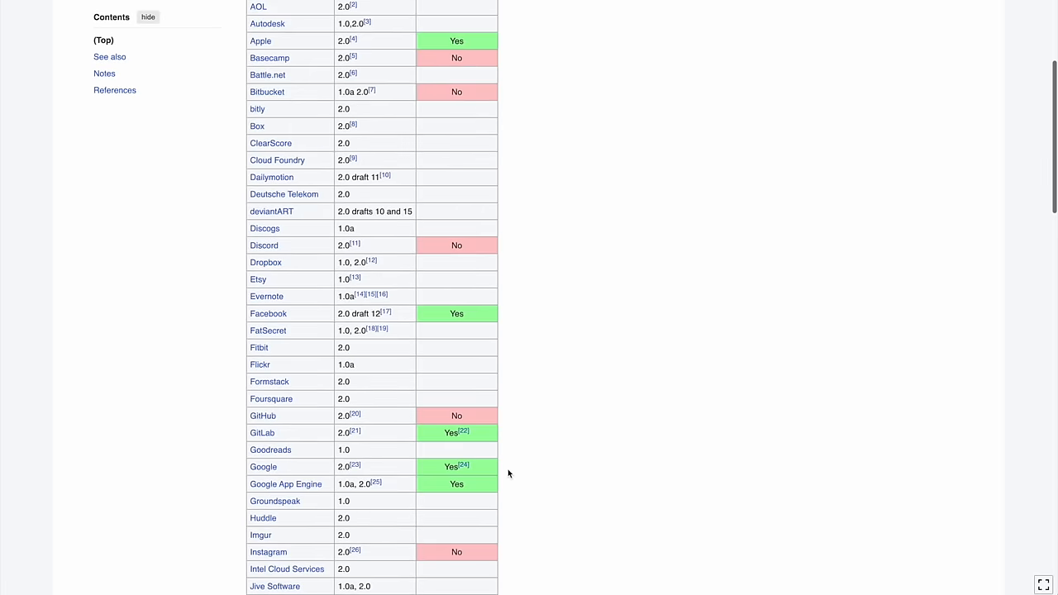
# - Scroll the Jakob's Law article and highlight the statement that users prefer familiar sites
pyautogui.scroll(-3)
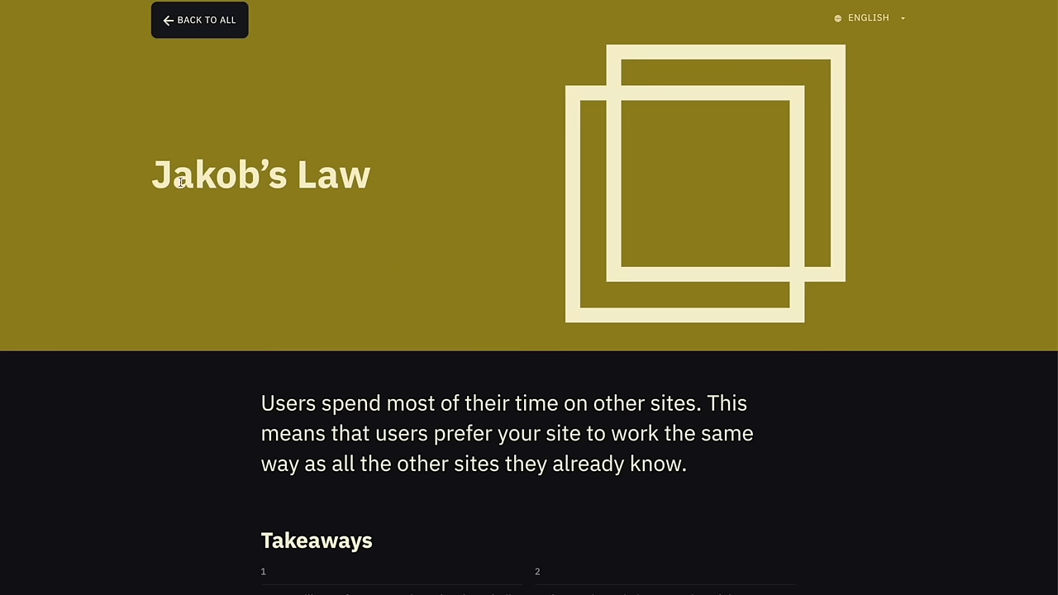
pyautogui.moveTo(289, 405)
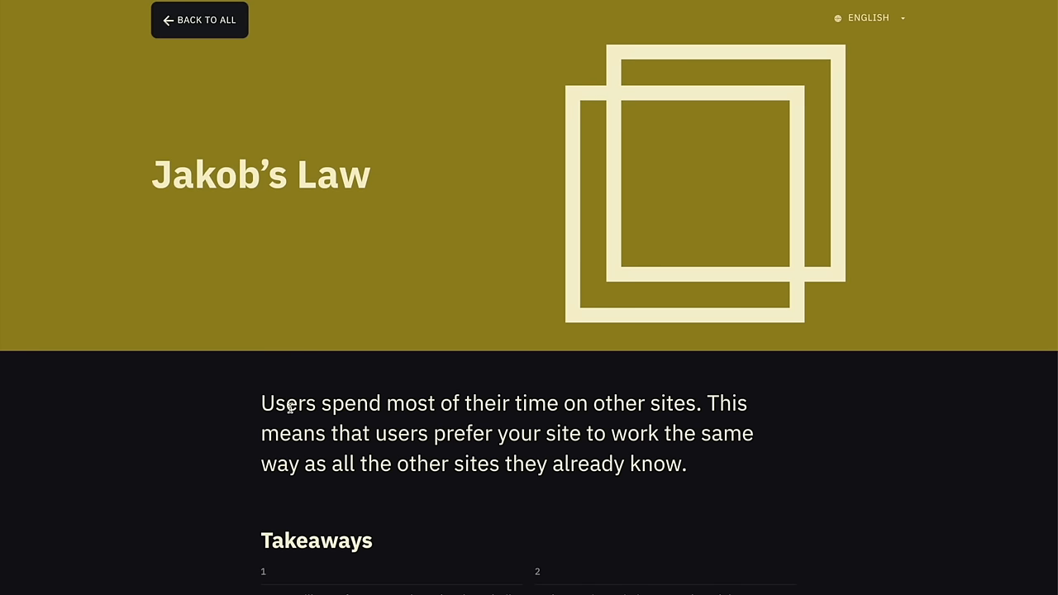
pyautogui.moveTo(260, 403); pyautogui.dragTo(686, 464)
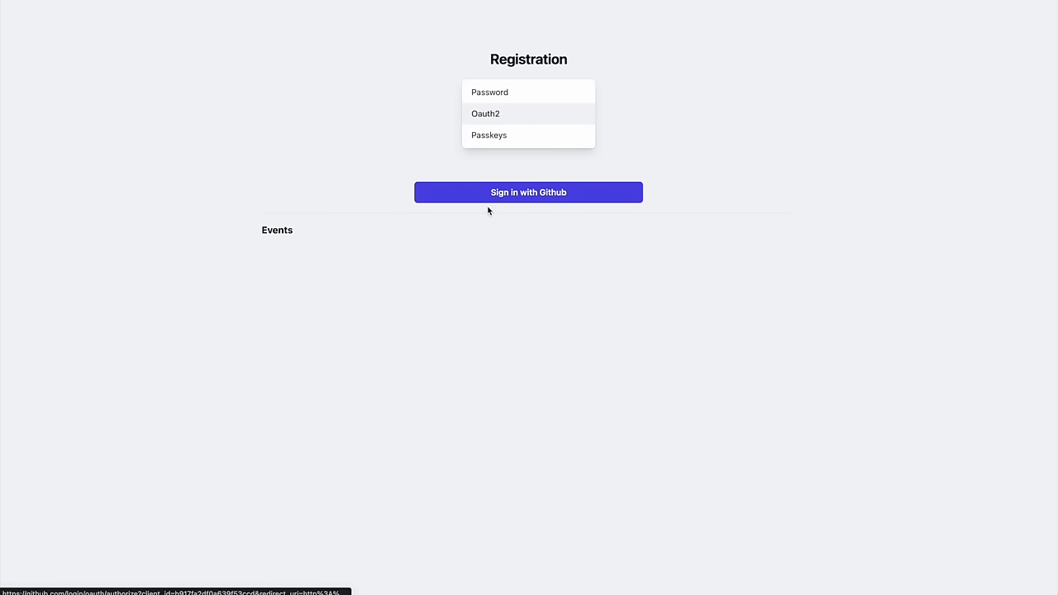
# - Sign in through GitHub and authorize Tinyclub to access the account
pyautogui.click(528, 191)
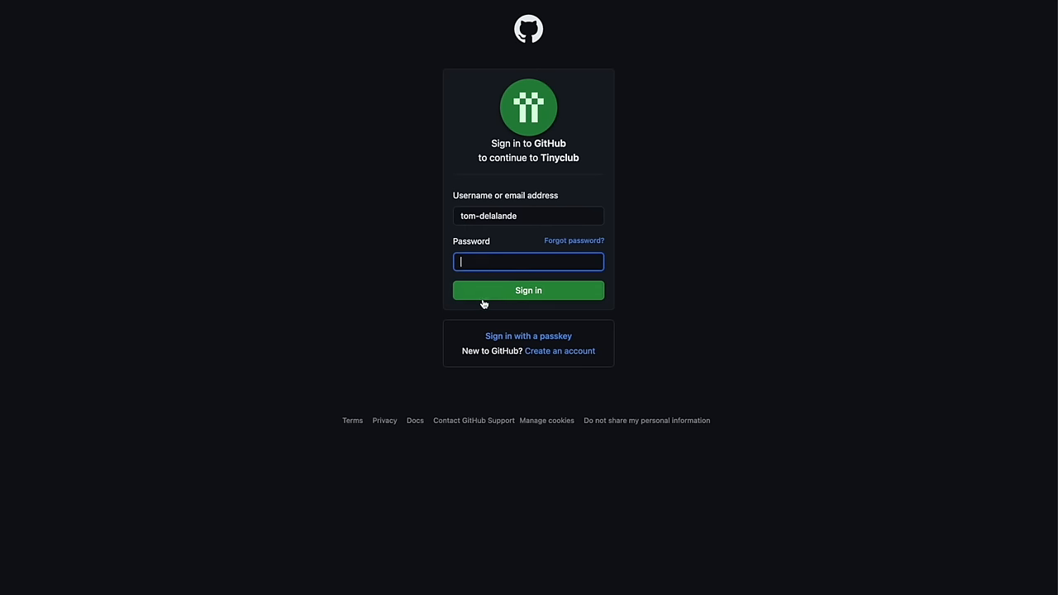
pyautogui.click(528, 290)
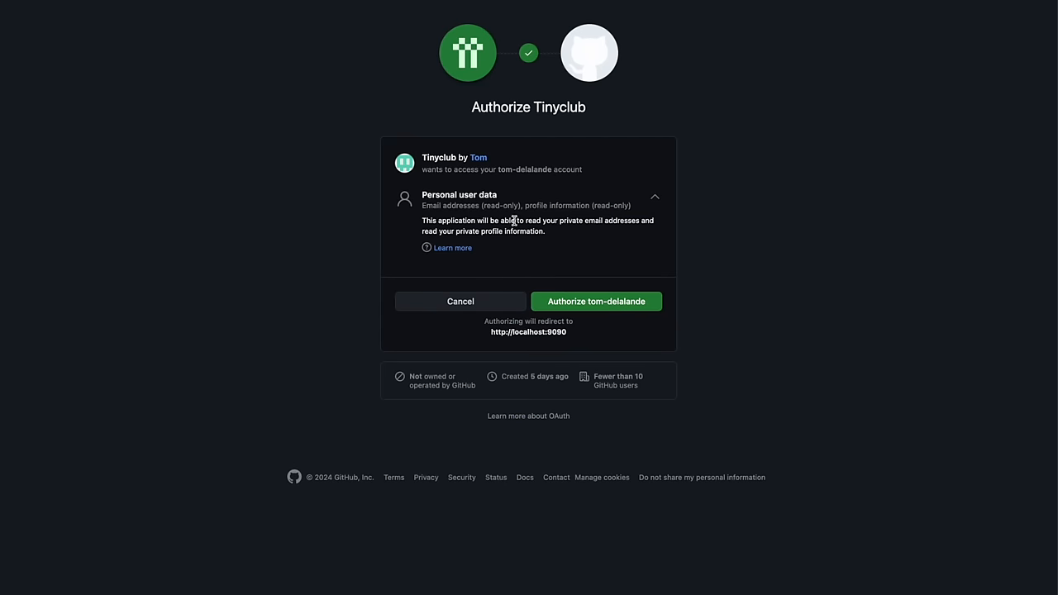
pyautogui.click(596, 301)
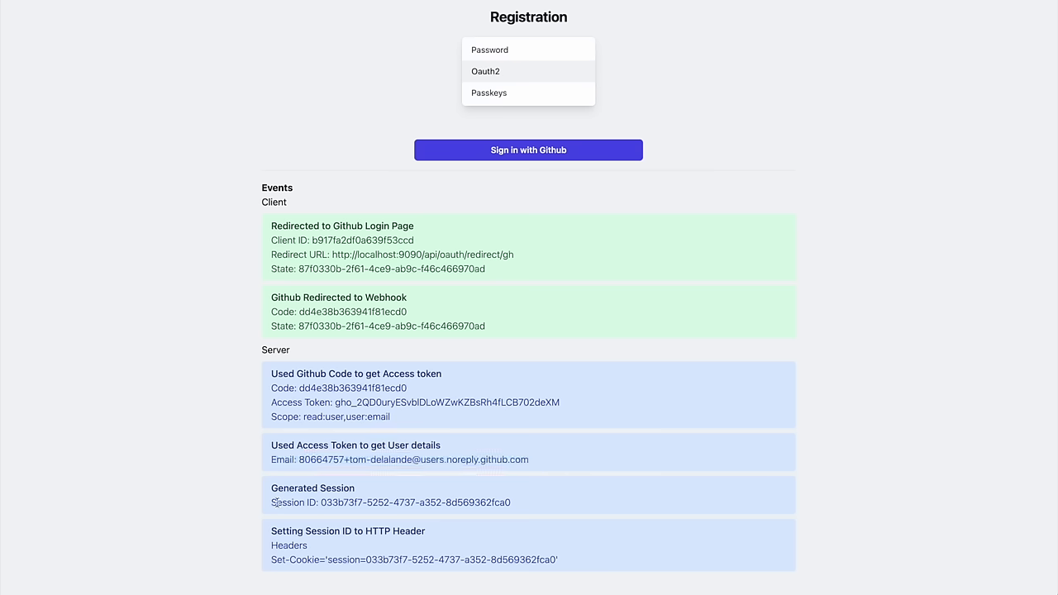
pyautogui.tripleClick(389, 502)
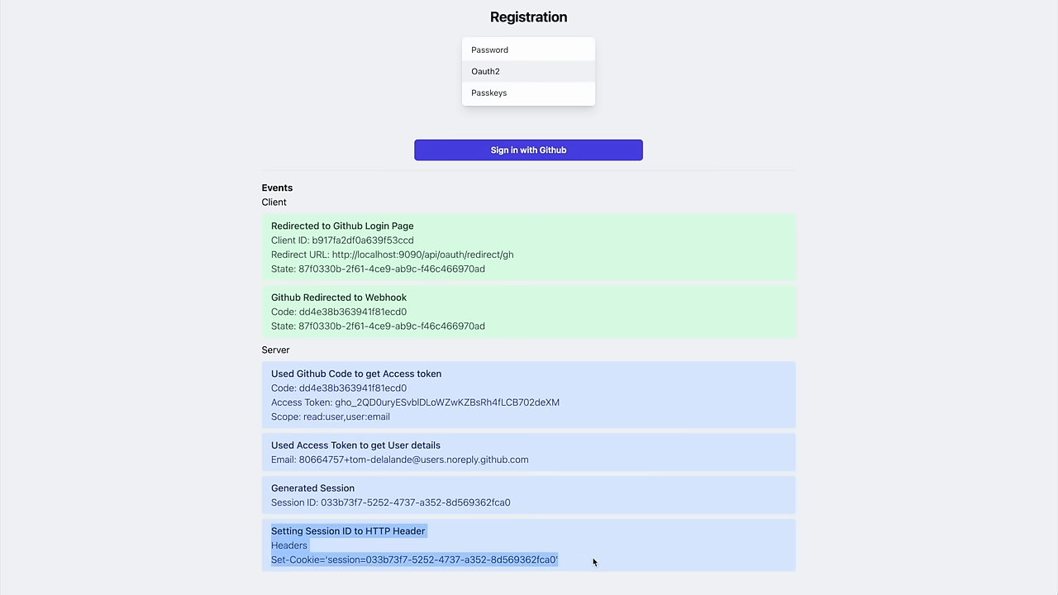
pyautogui.click(592, 562)
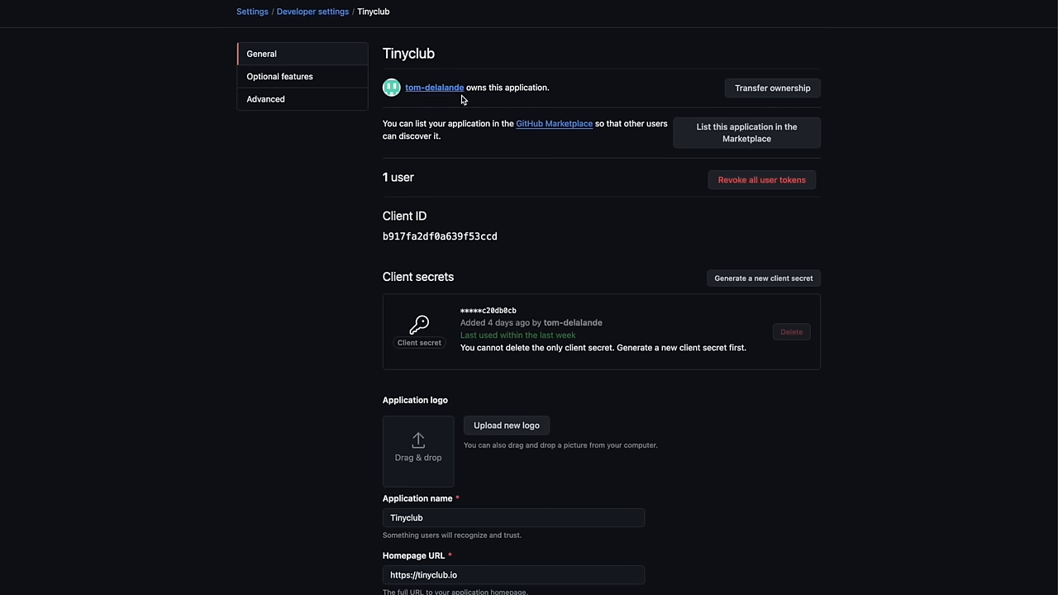
pyautogui.doubleClick(487, 310)
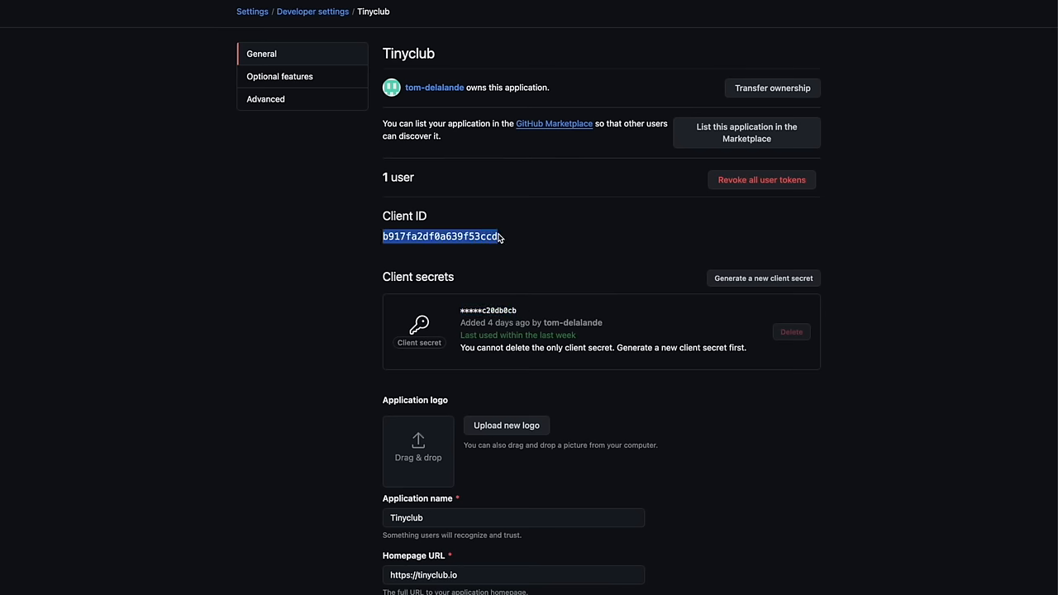
pyautogui.scroll(-3)
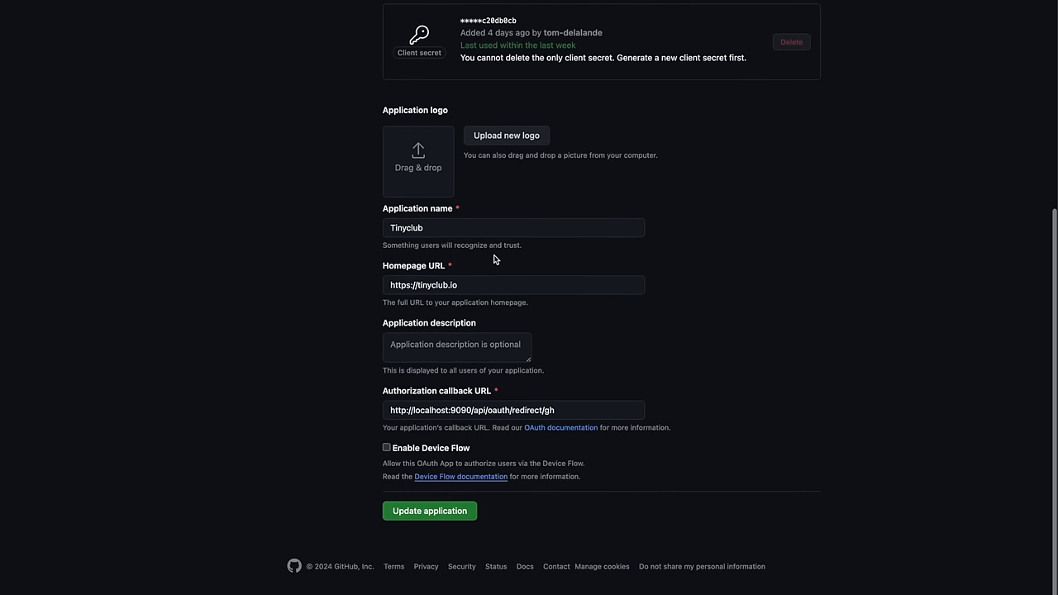
pyautogui.click(512, 285)
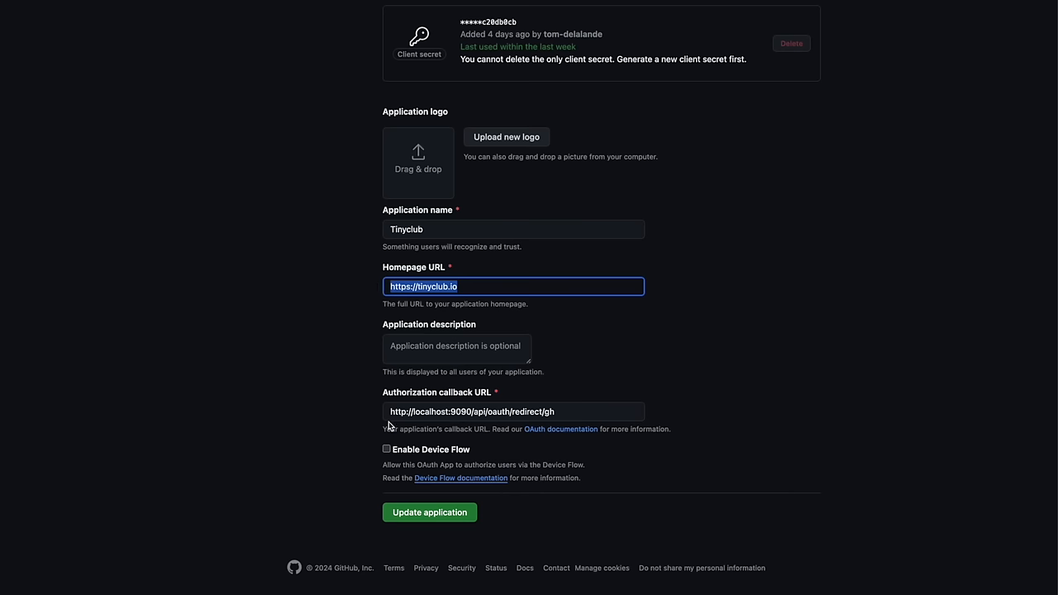
pyautogui.click(513, 412)
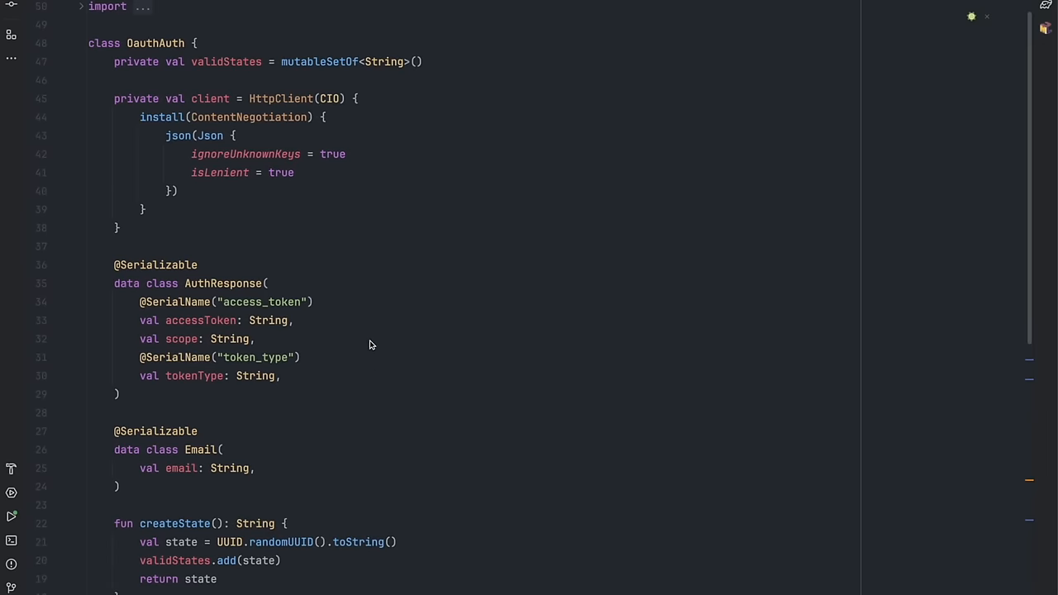
pyautogui.moveTo(292, 294)
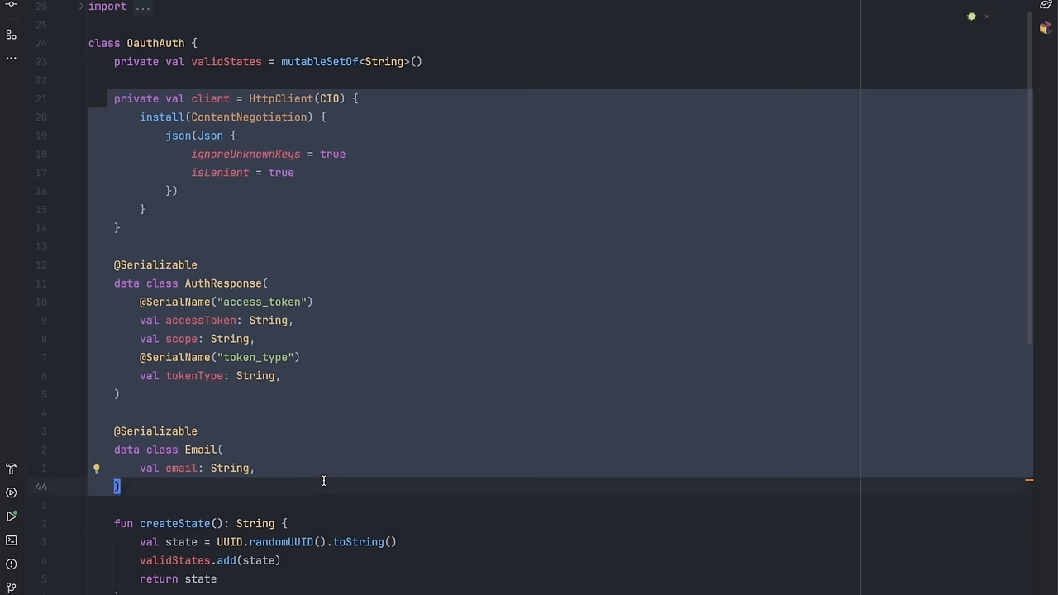
pyautogui.scroll(-3)
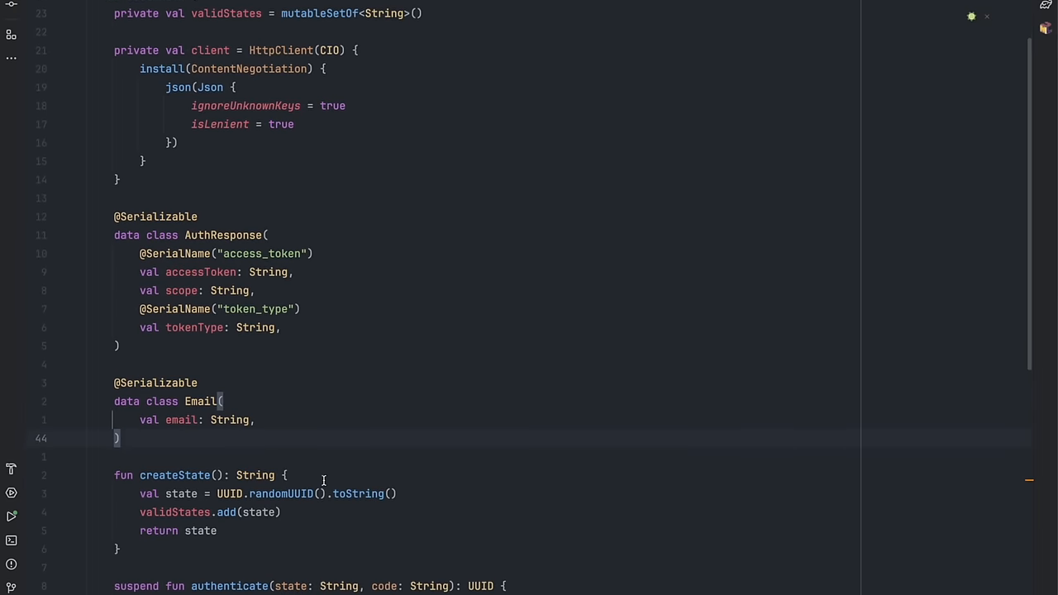
pyautogui.scroll(-3)
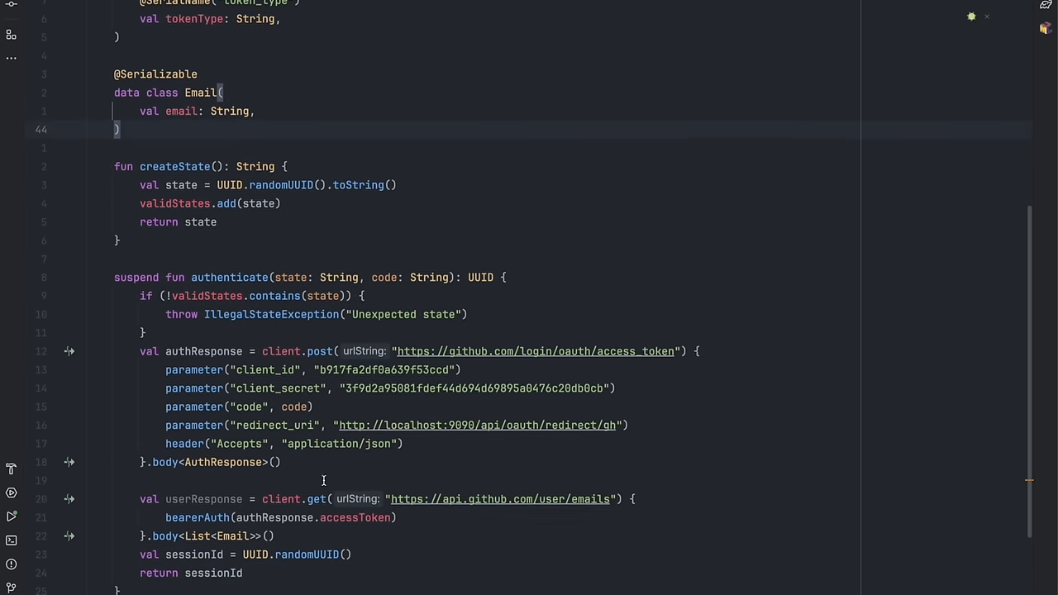
pyautogui.scroll(-3)
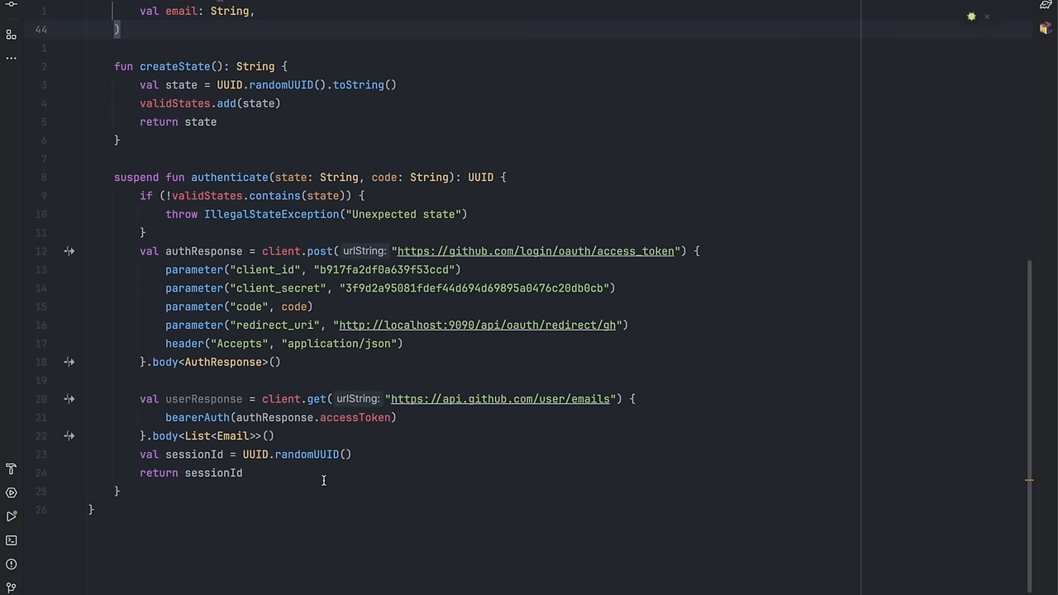
pyautogui.moveTo(194, 143)
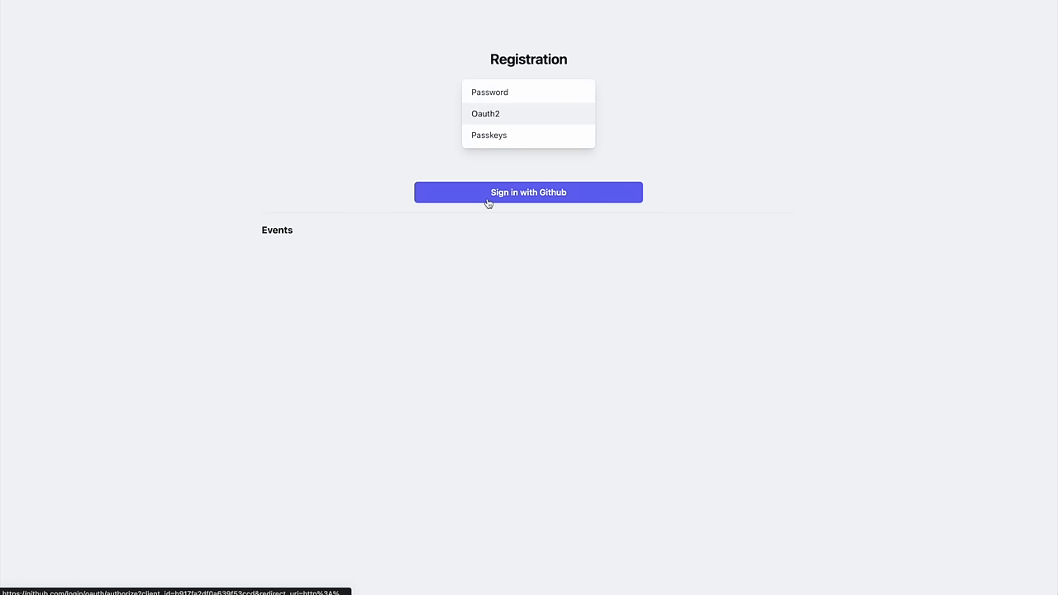
# - Start a GitHub OAuth2 sign-in from the sandbox's Oauth2 tab
pyautogui.click(528, 192)
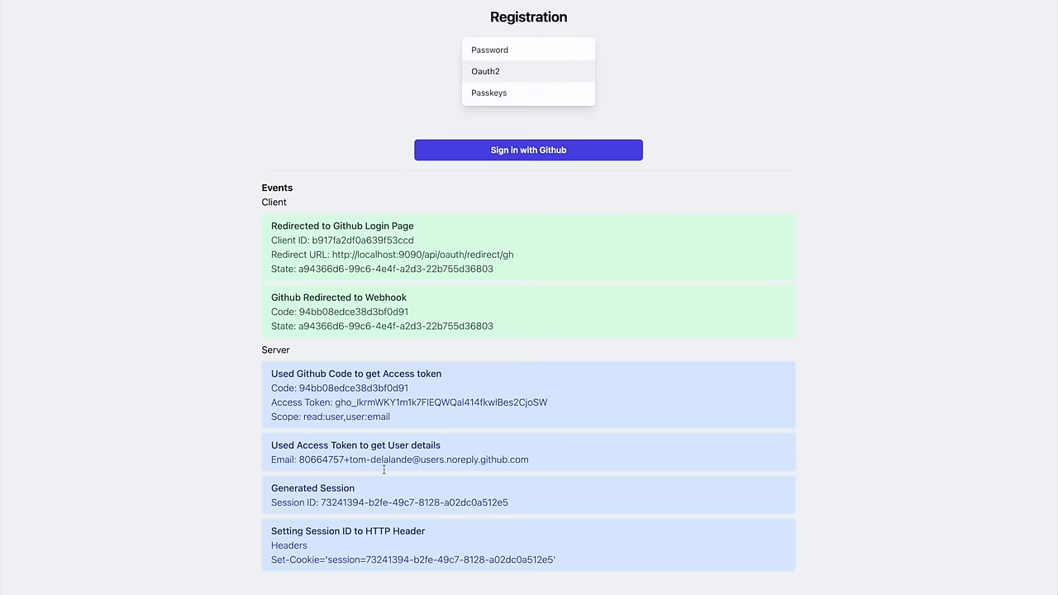
pyautogui.moveTo(538, 495)
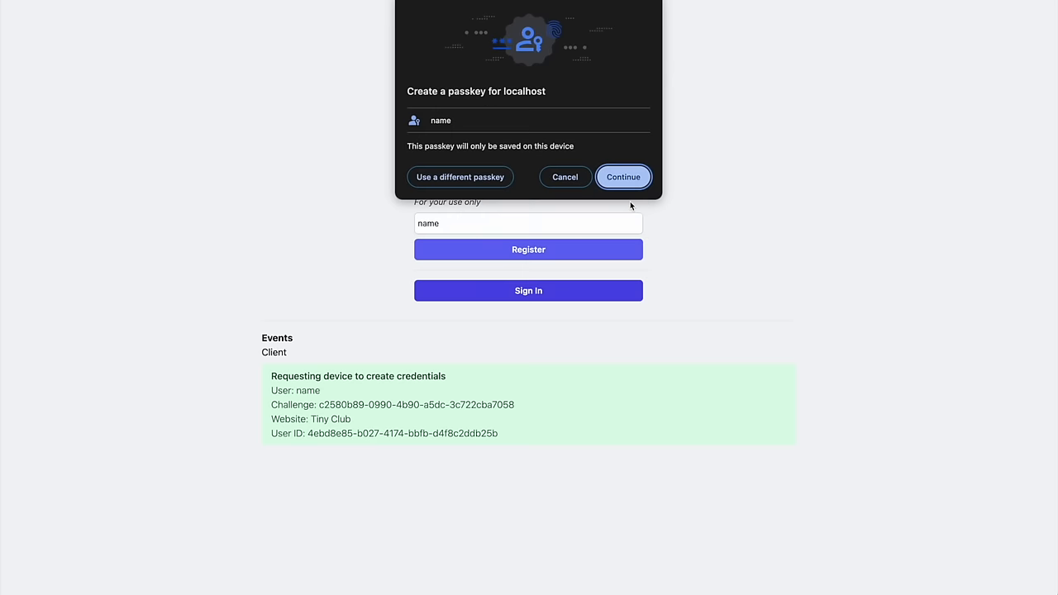
# - Approve creating the 'name' passkey, review the events, then sign in with that passkey
pyautogui.click(623, 176)
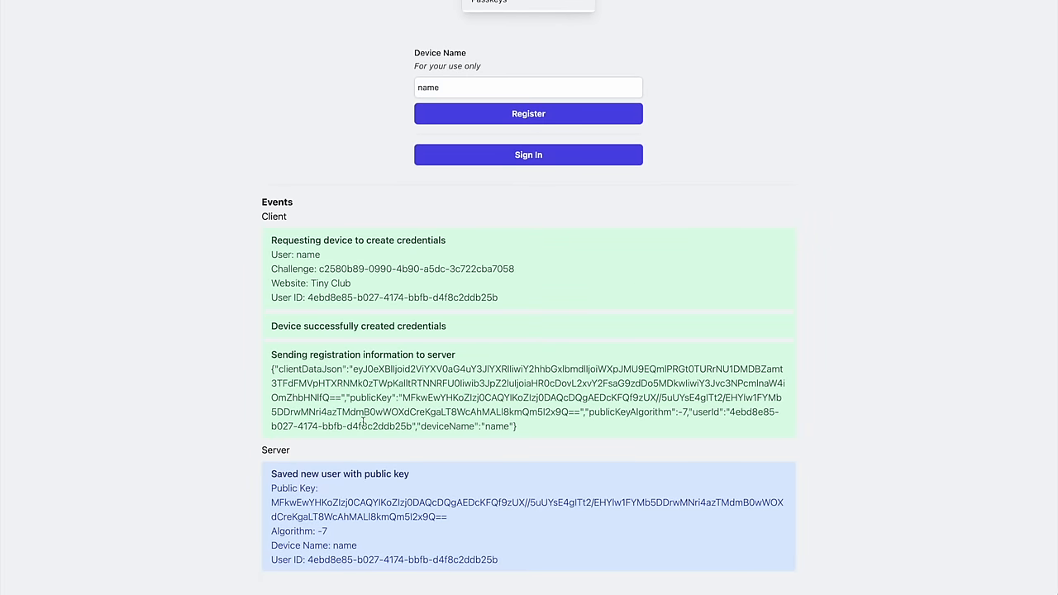
pyautogui.moveTo(273, 502)
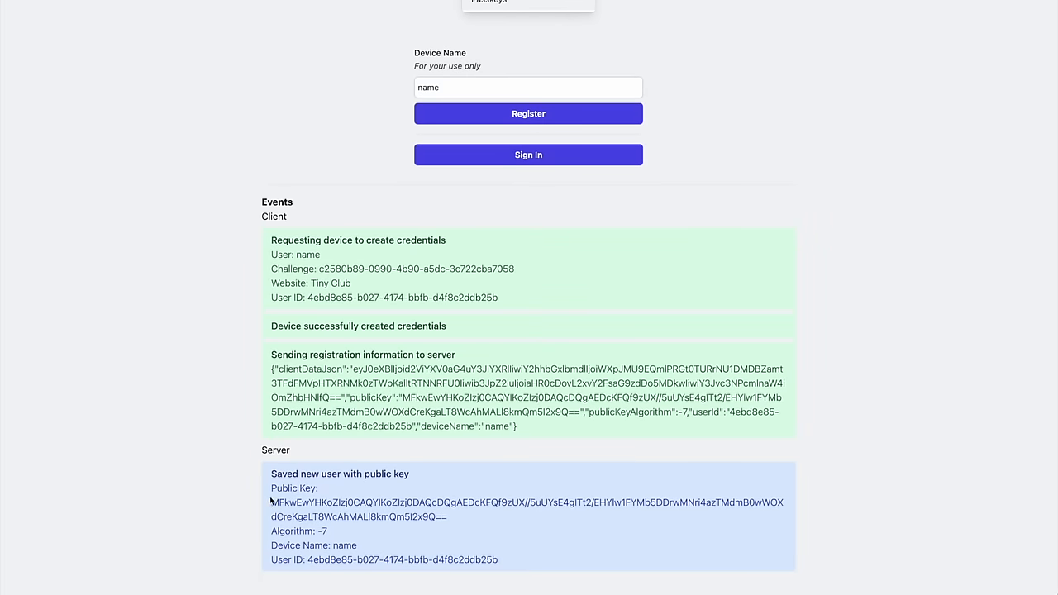
pyautogui.scroll(-3)
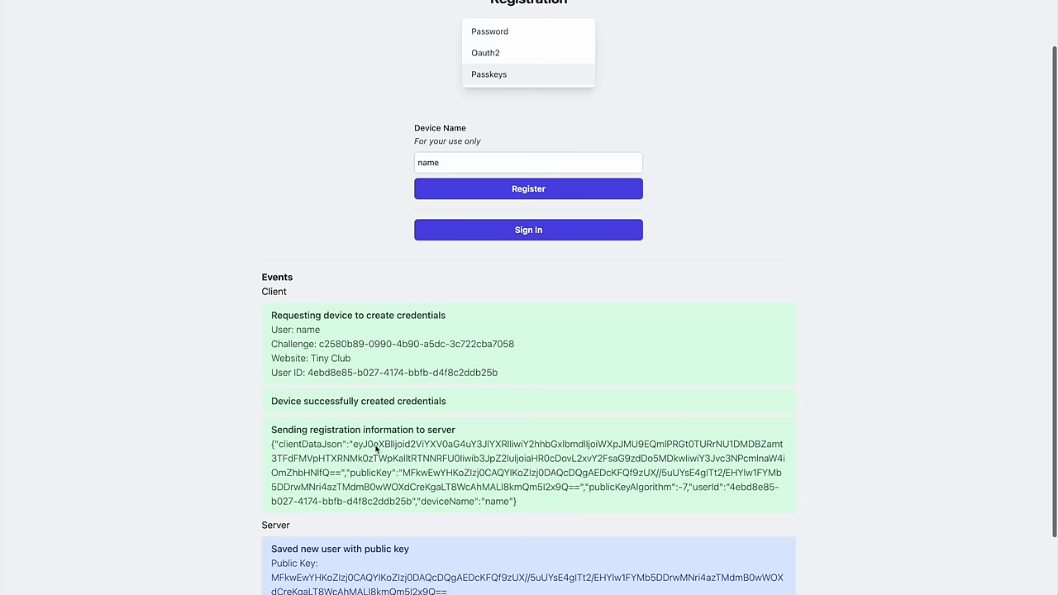
pyautogui.click(528, 230)
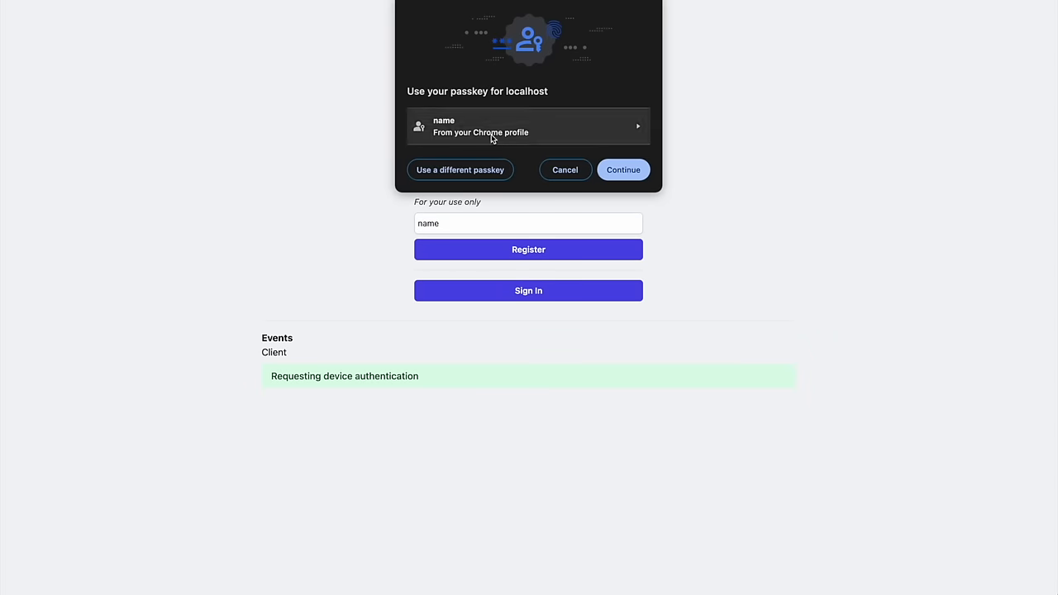
pyautogui.click(623, 169)
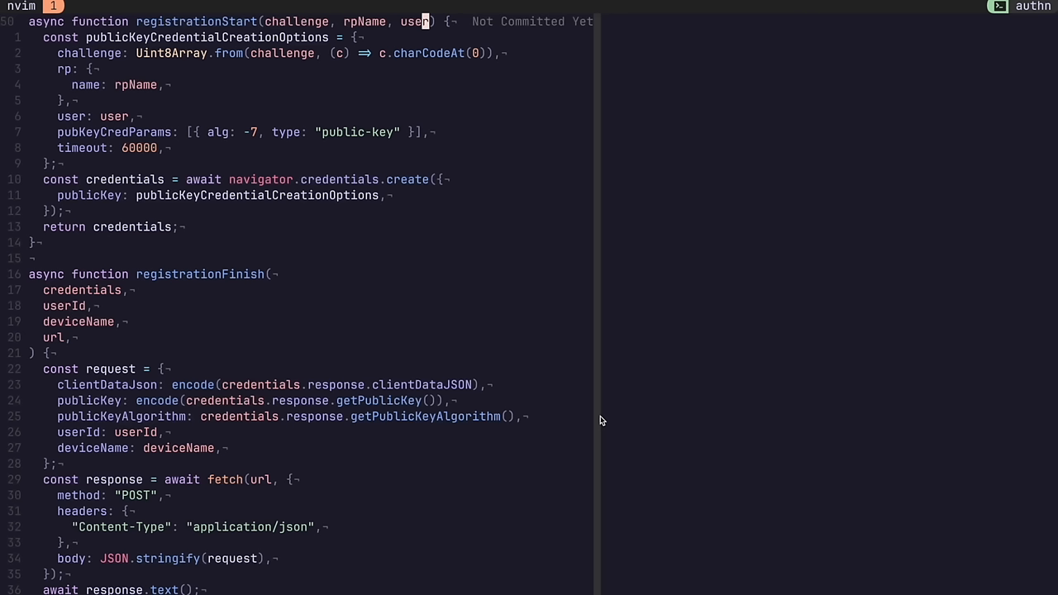
pyautogui.moveTo(211, 121)
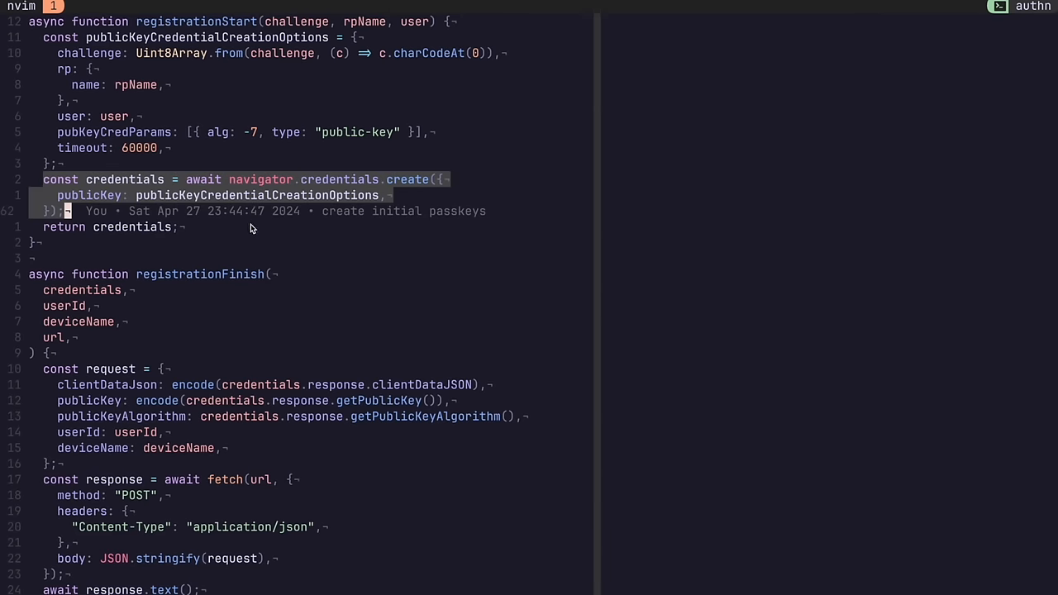
pyautogui.moveTo(228, 296)
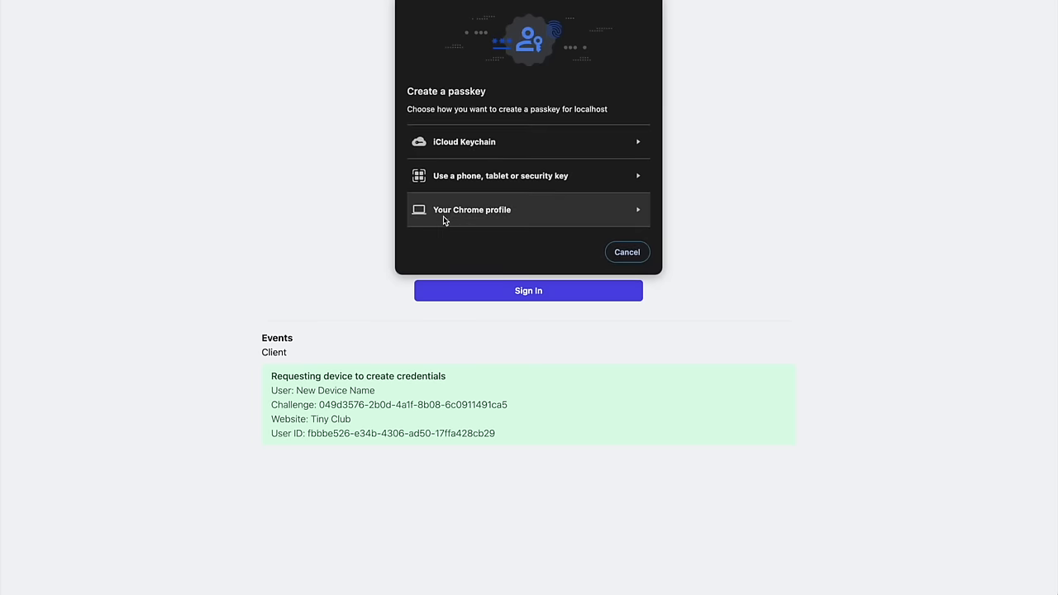
pyautogui.moveTo(478, 224)
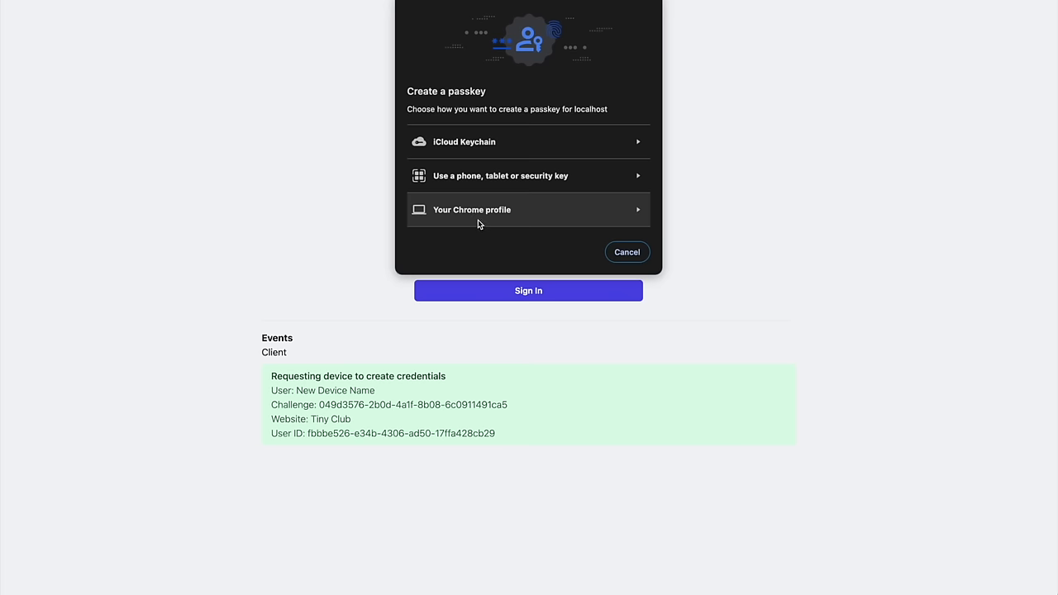
# - Store the New Device Name passkey in the Chrome profile and confirm creation
pyautogui.click(528, 209)
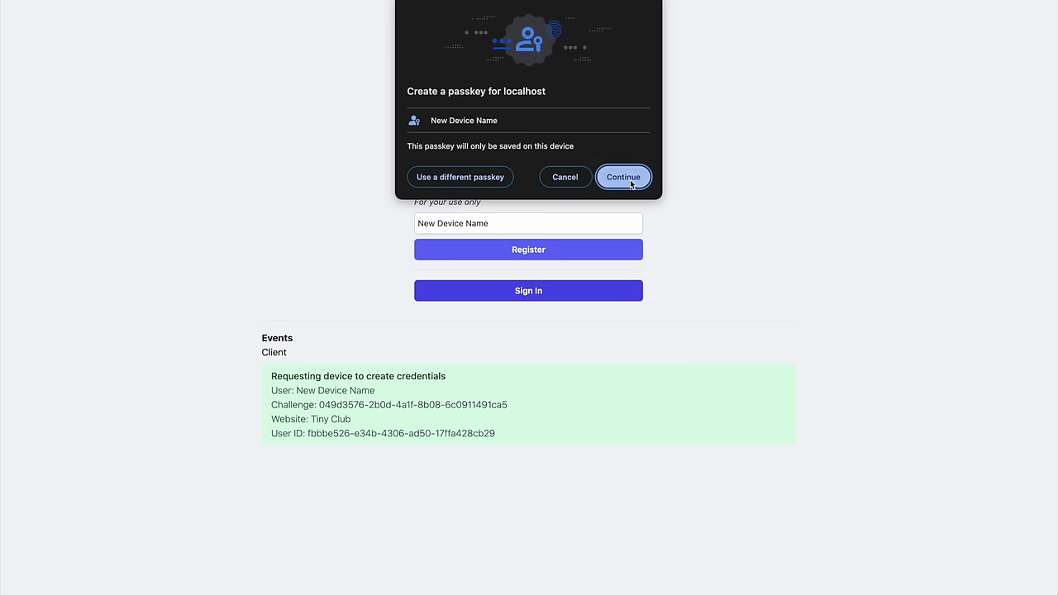
pyautogui.click(623, 177)
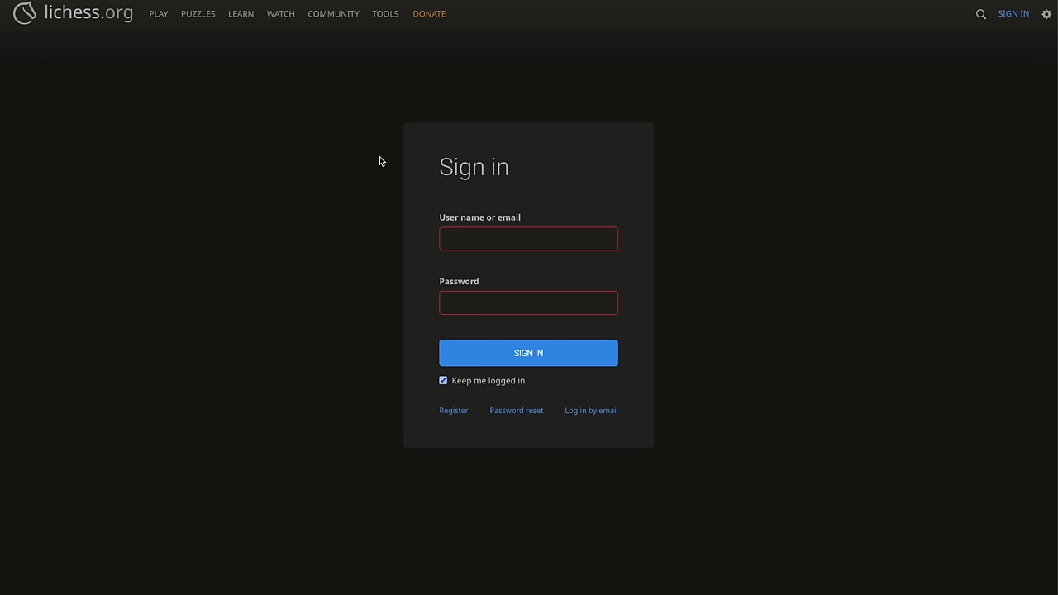
pyautogui.moveTo(671, 369)
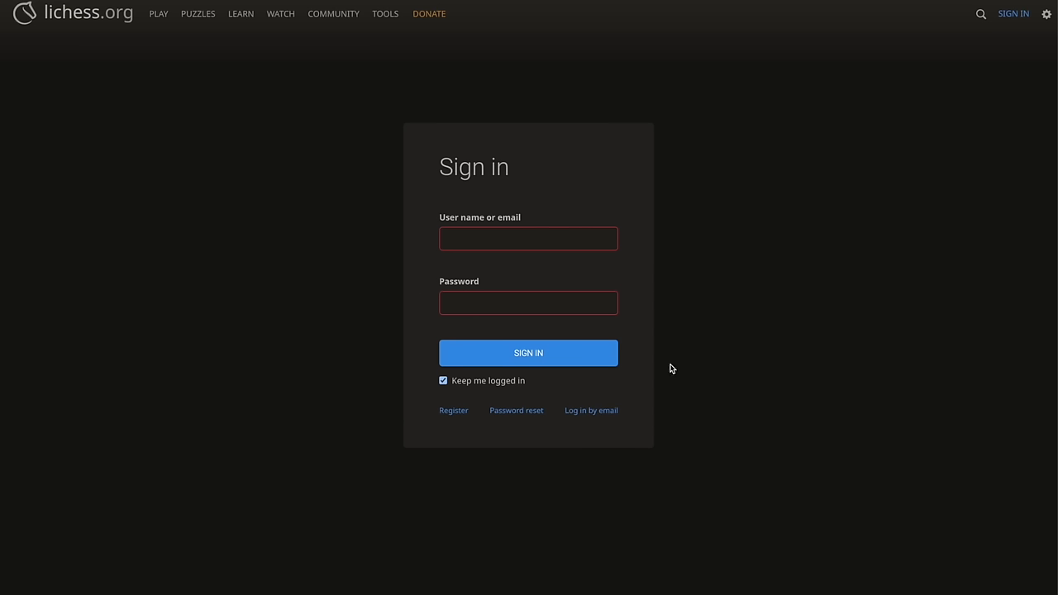
pyautogui.moveTo(732, 466)
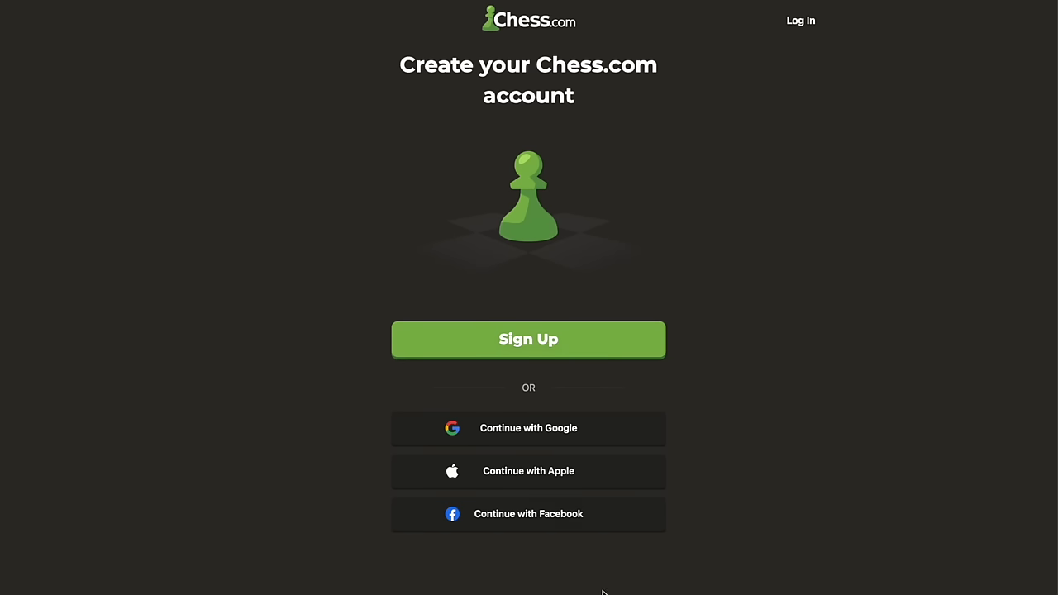
pyautogui.moveTo(775, 233)
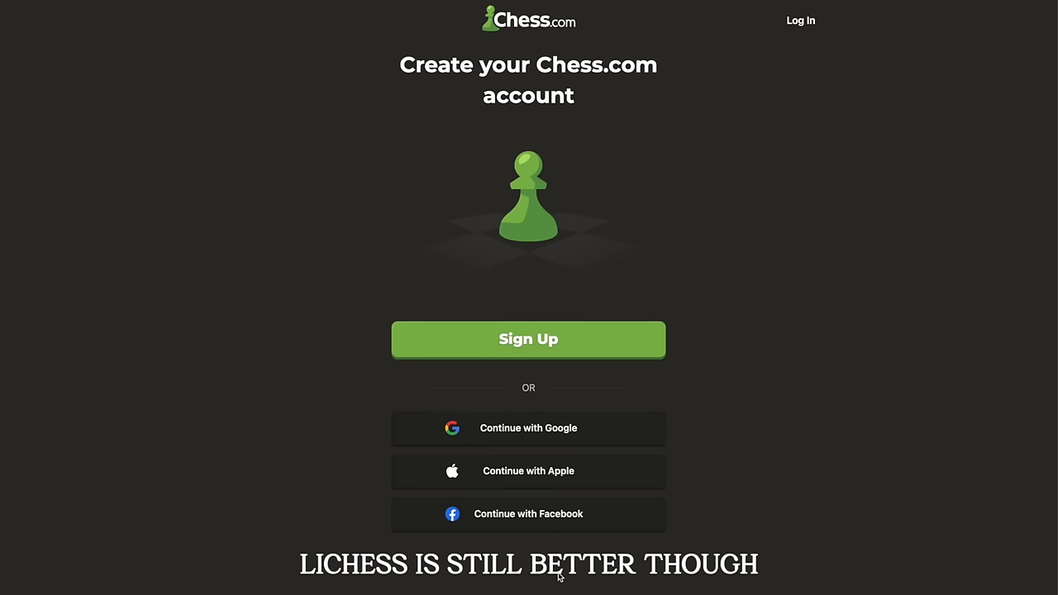
pyautogui.moveTo(488, 271)
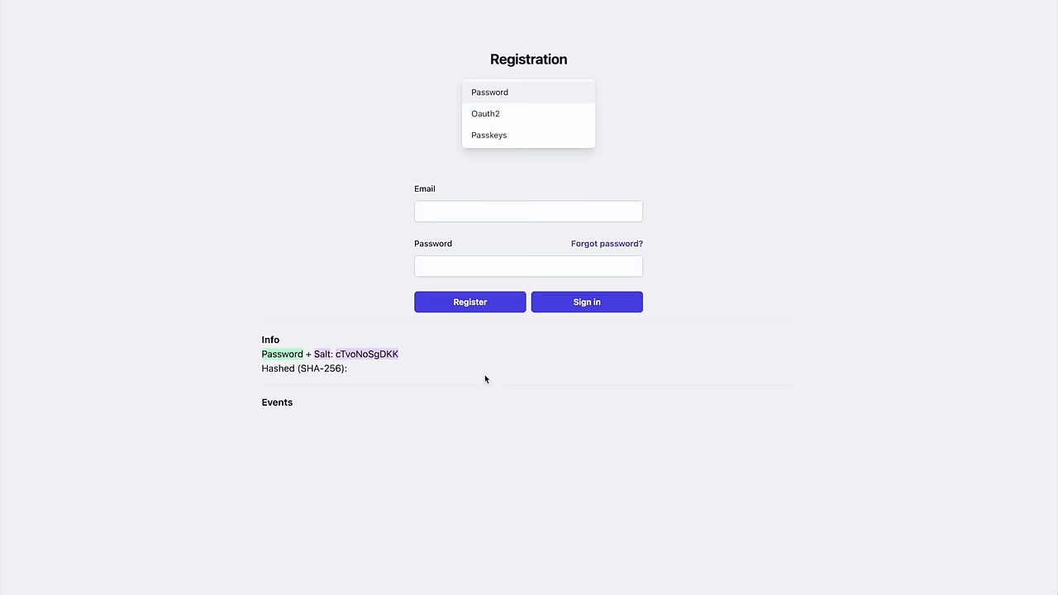
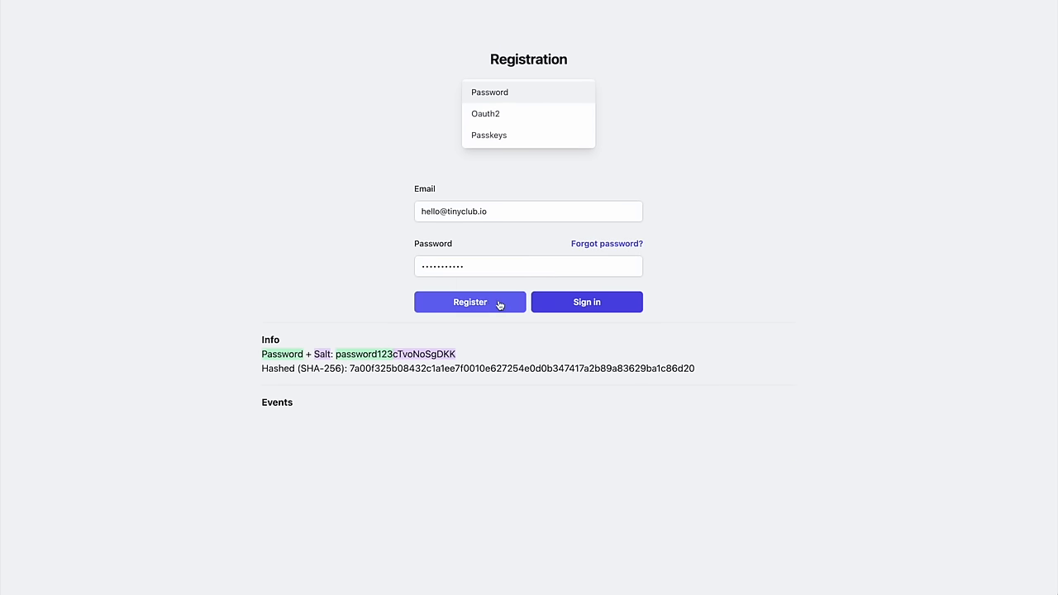
pyautogui.click(469, 302)
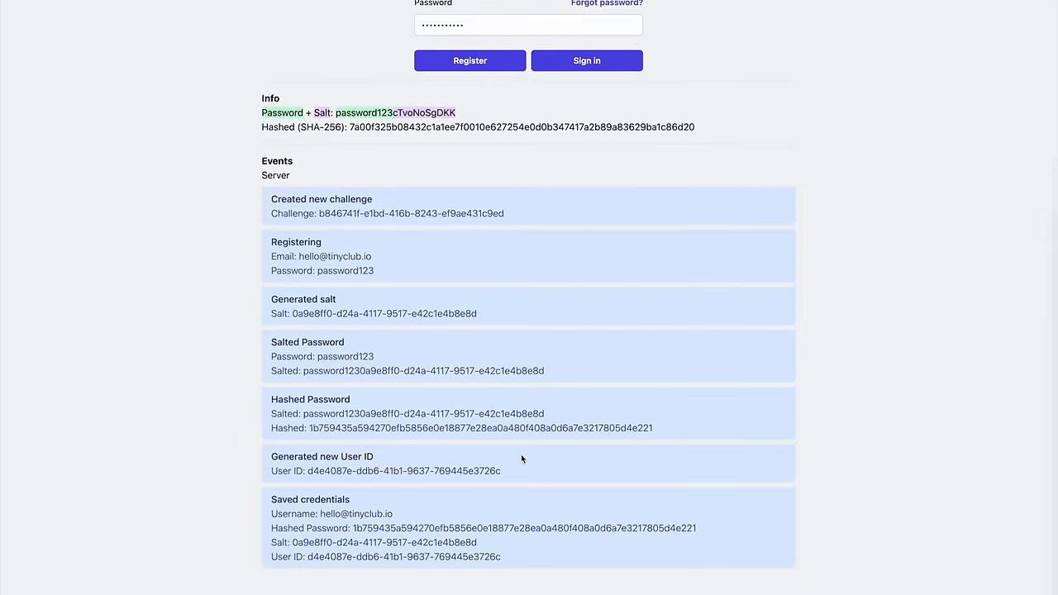
pyautogui.click(587, 60)
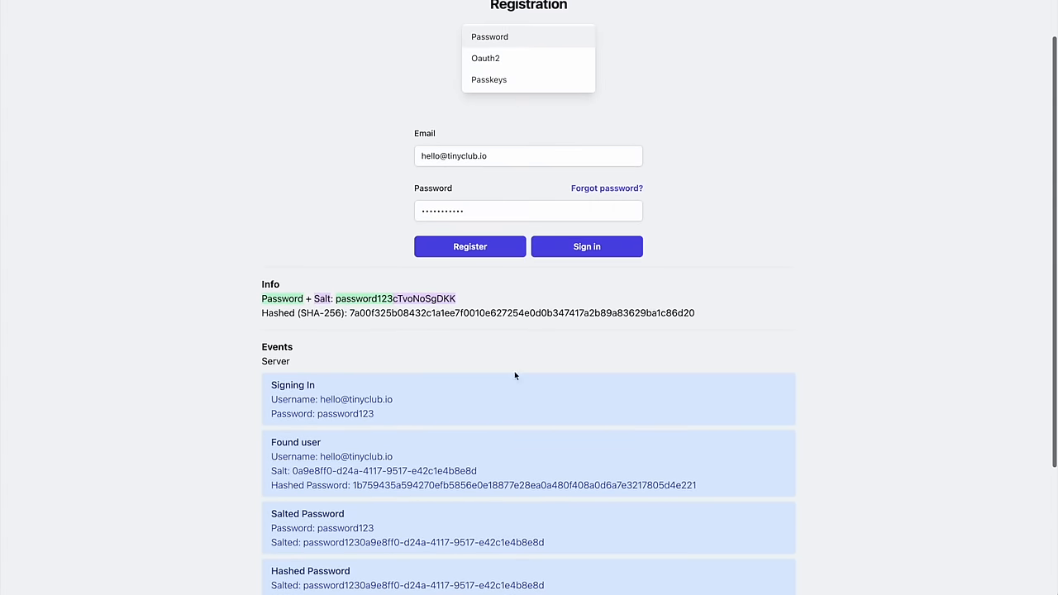
pyautogui.click(485, 58)
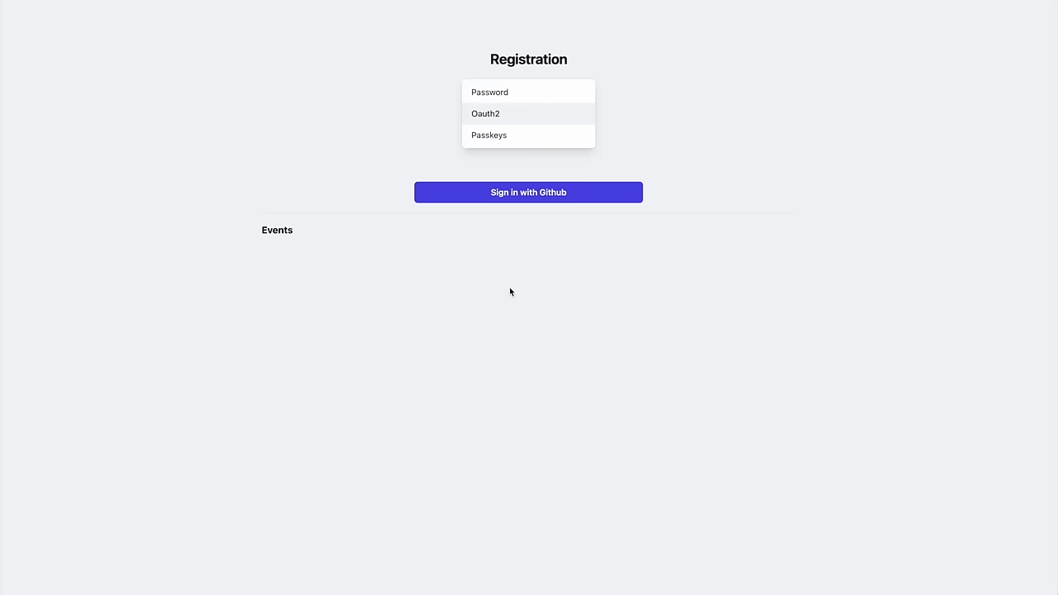
pyautogui.click(528, 192)
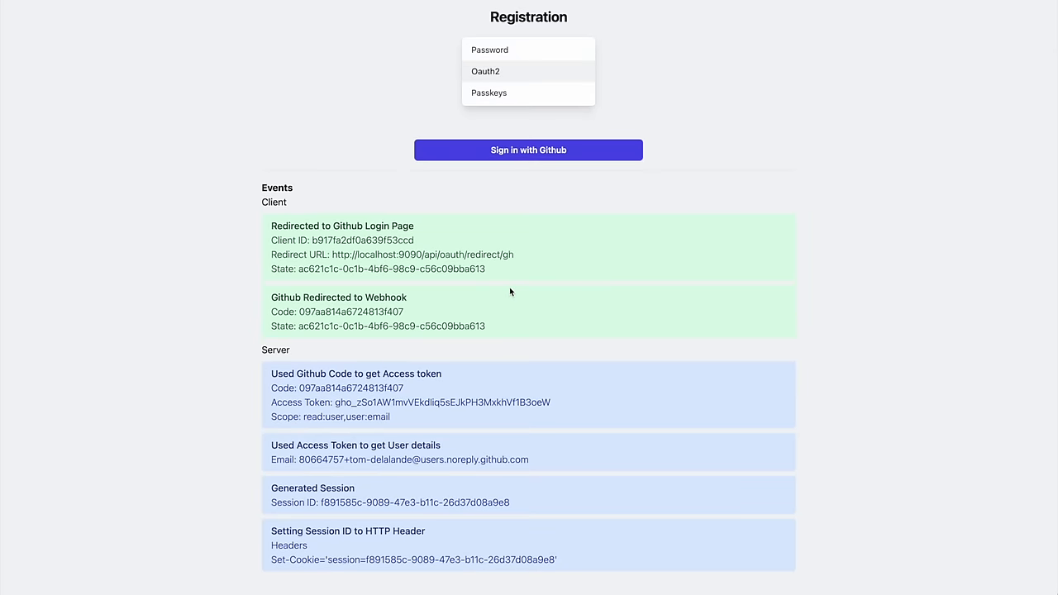